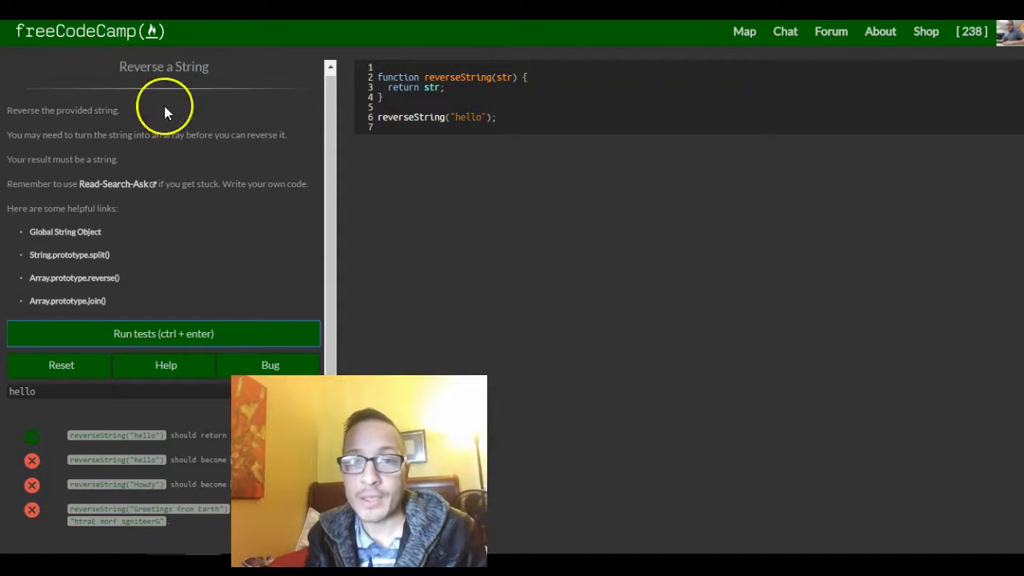
Step: Start a splitString name after the function's opening brace, then erase it leaving an empty line
left_click(743, 32)
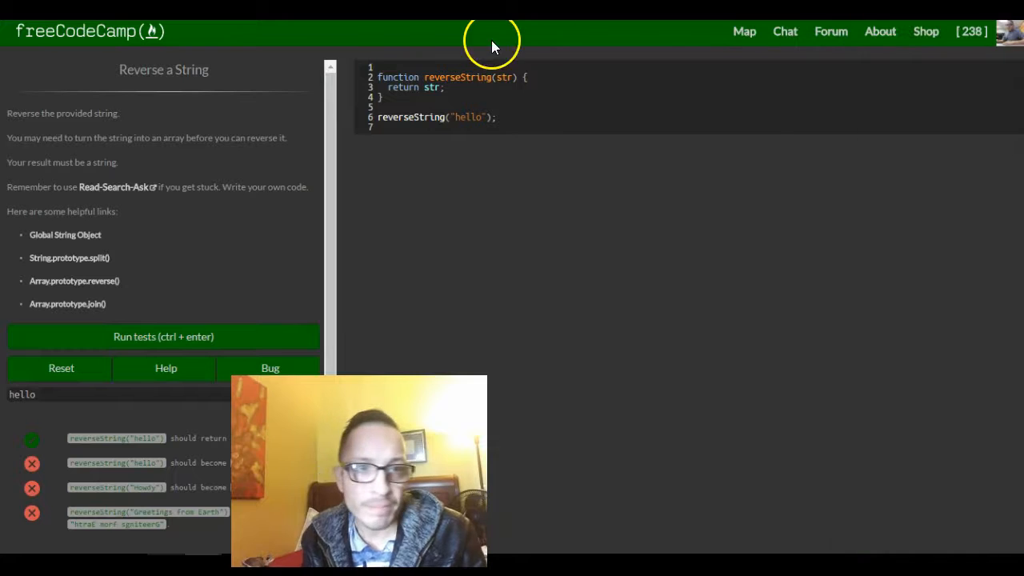
mouse_move(99, 152)
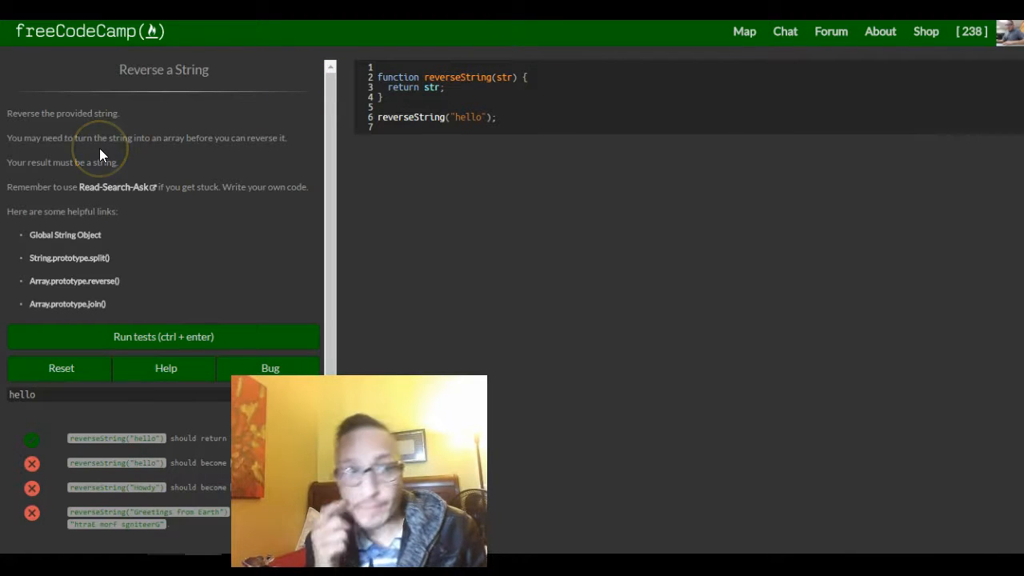
mouse_move(19, 150)
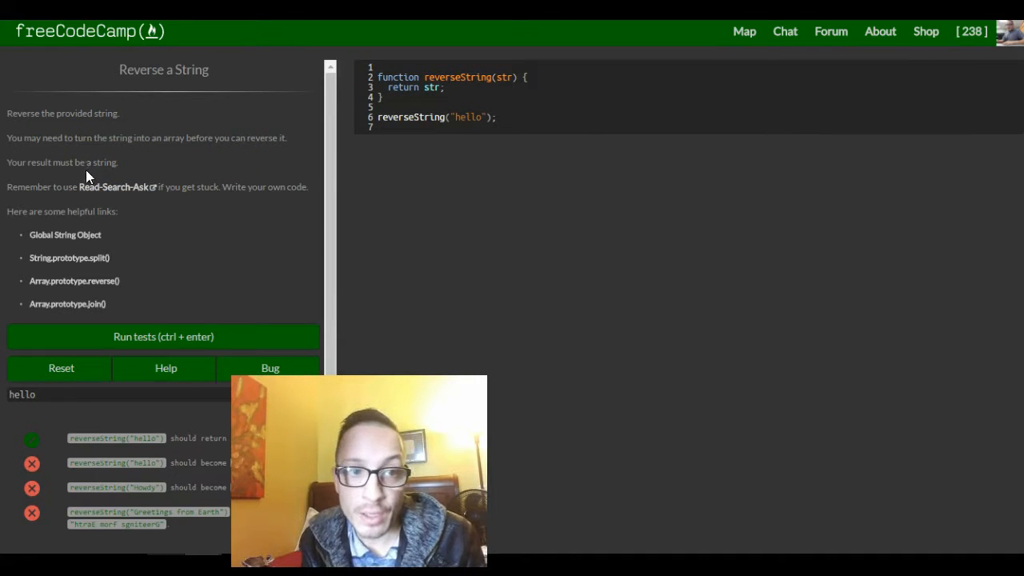
mouse_move(119, 186)
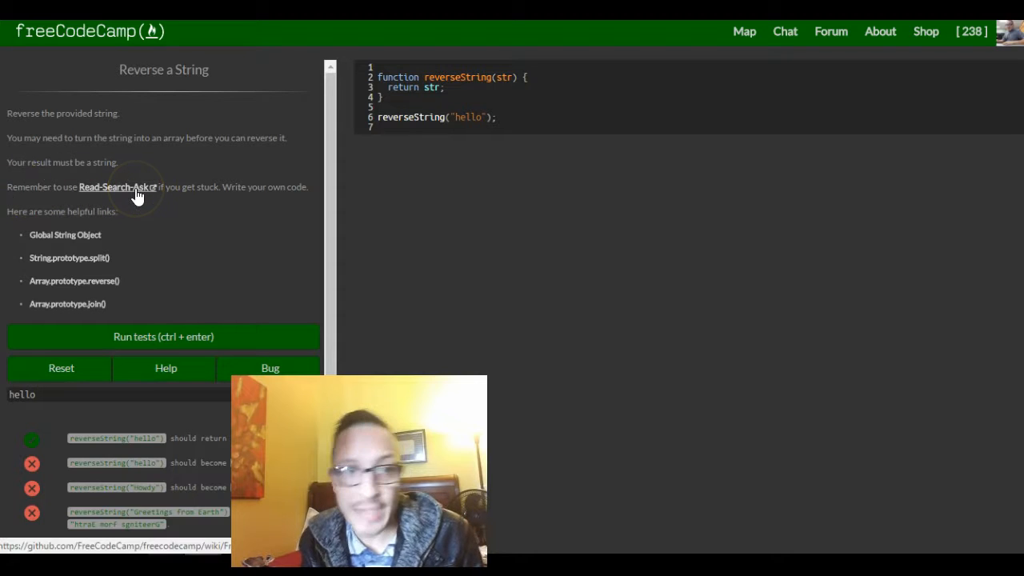
mouse_move(227, 206)
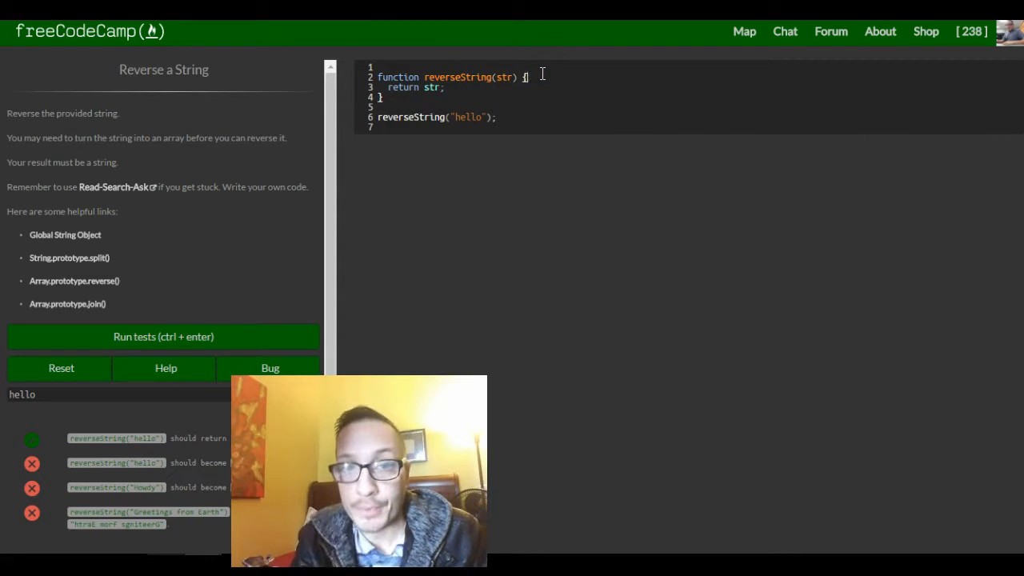
left_click(404, 87)
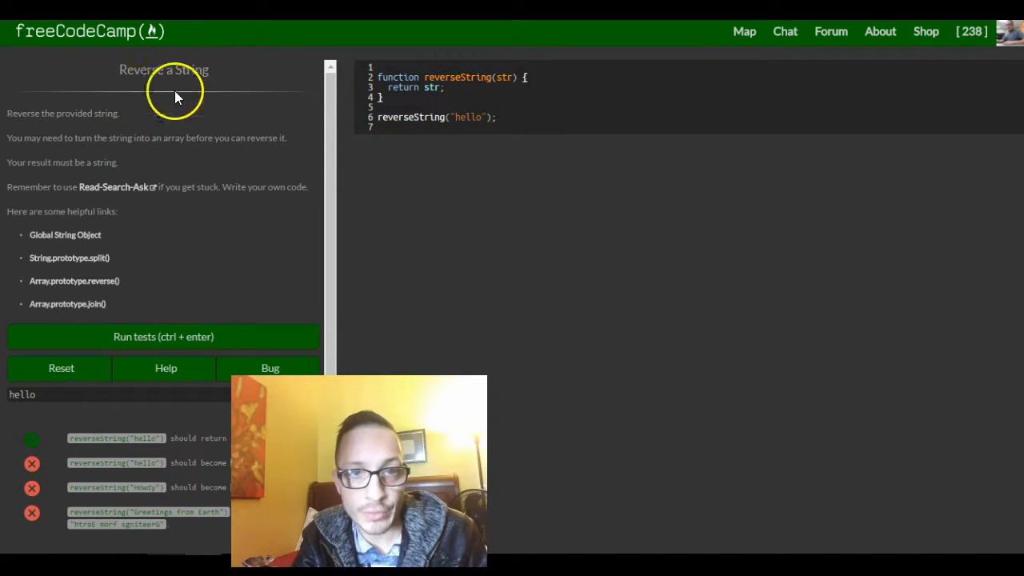
left_click(470, 87)
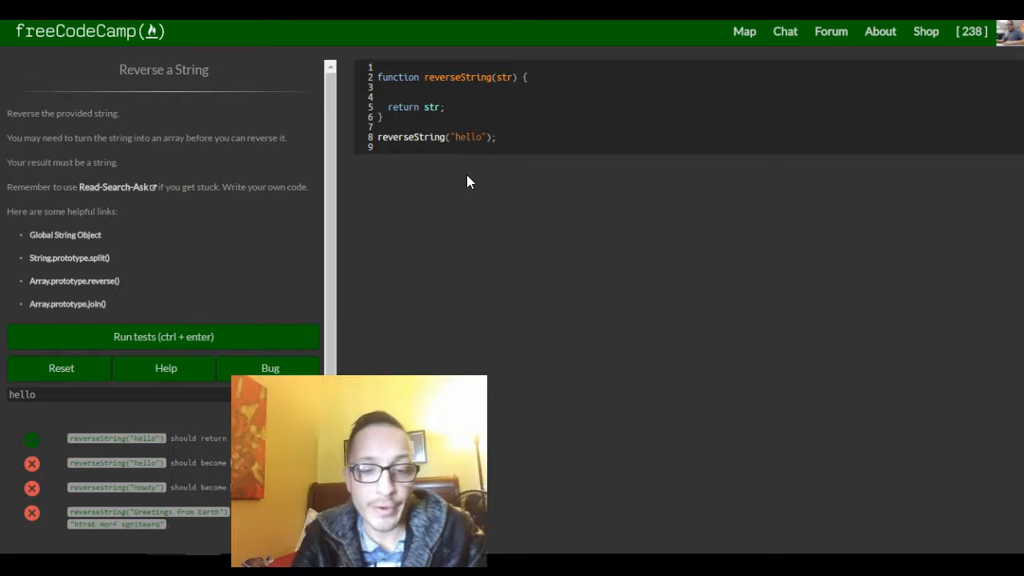
type("s")
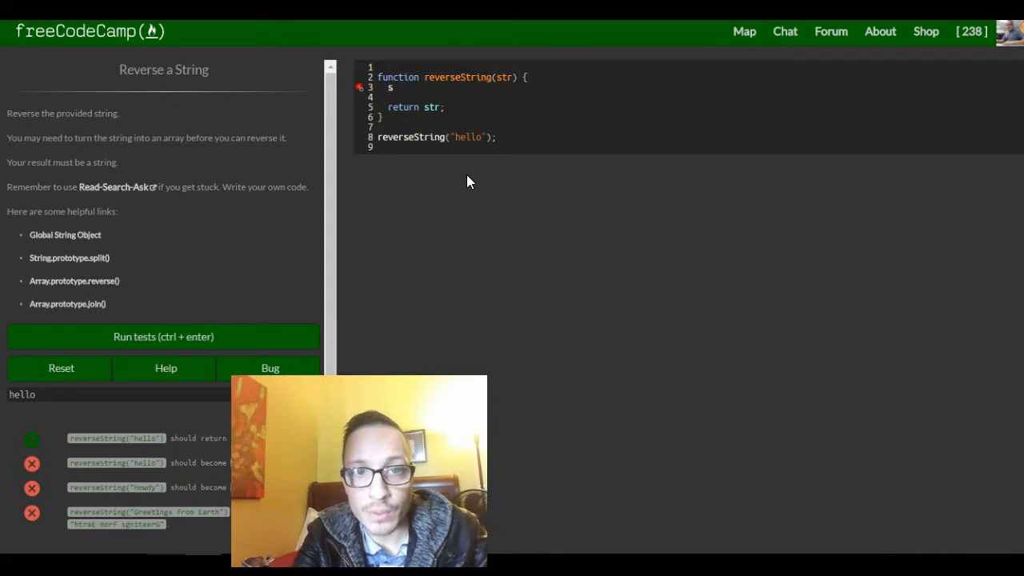
type("plit")
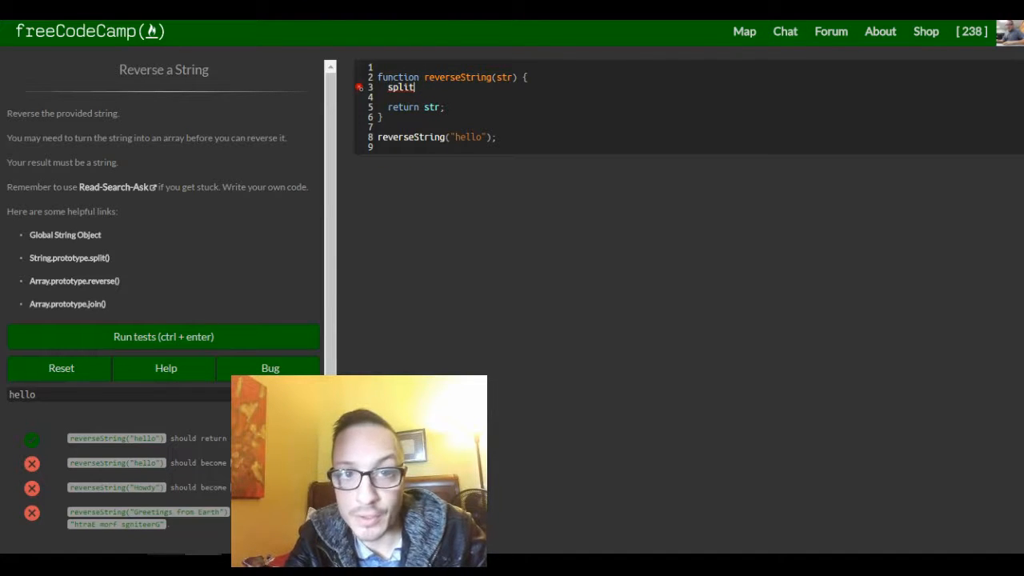
type("String")
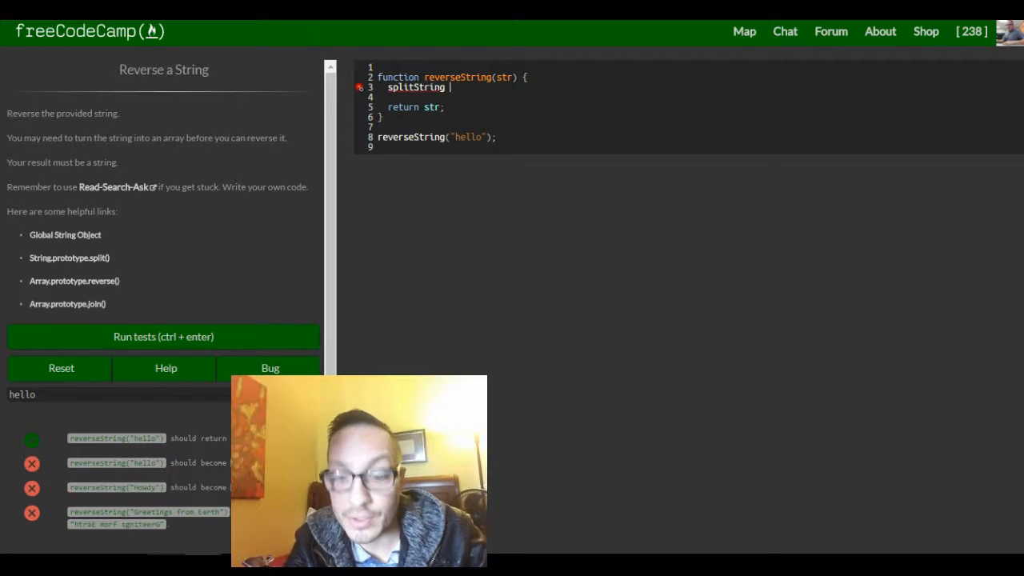
key("backspace")
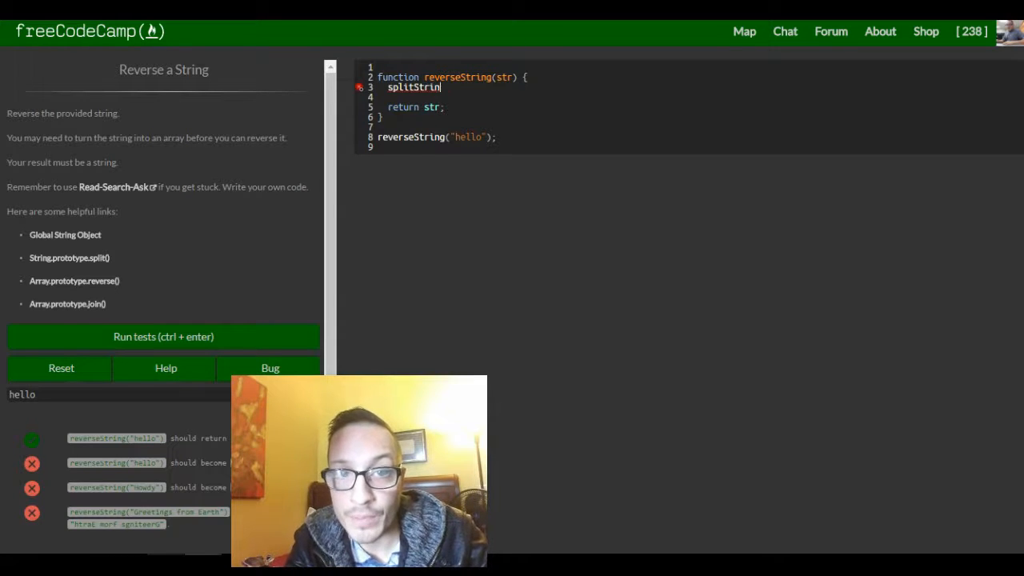
key("ctrl+a")
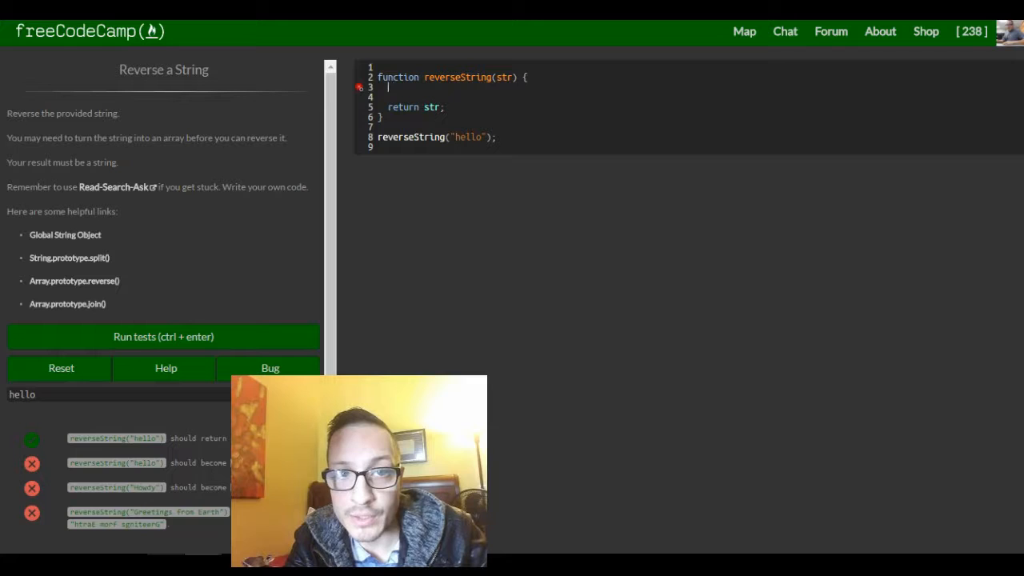
Step: Write var splitString = str.split(); on line 3 above the return
type("var s")
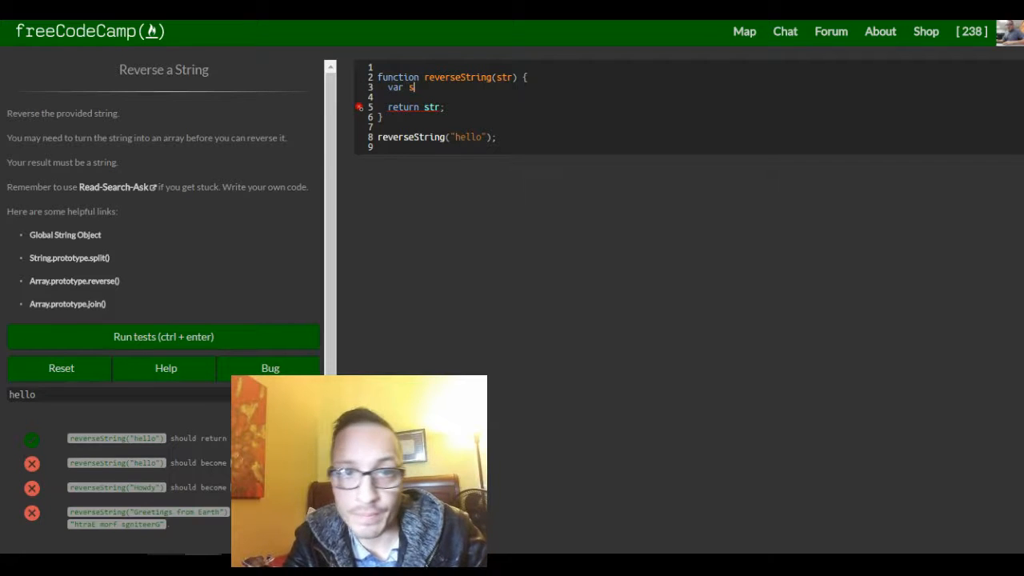
type("t")
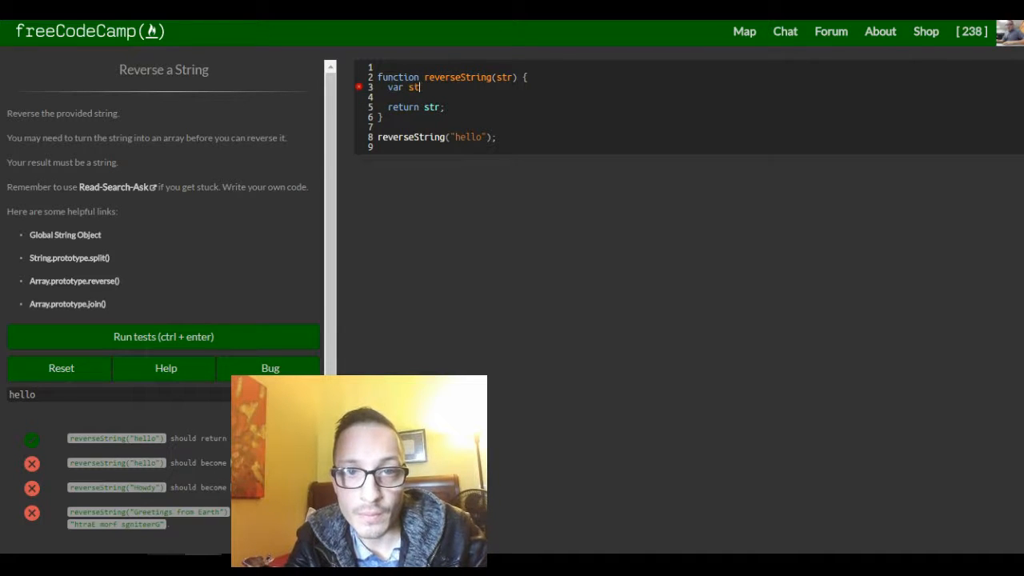
type("plit")
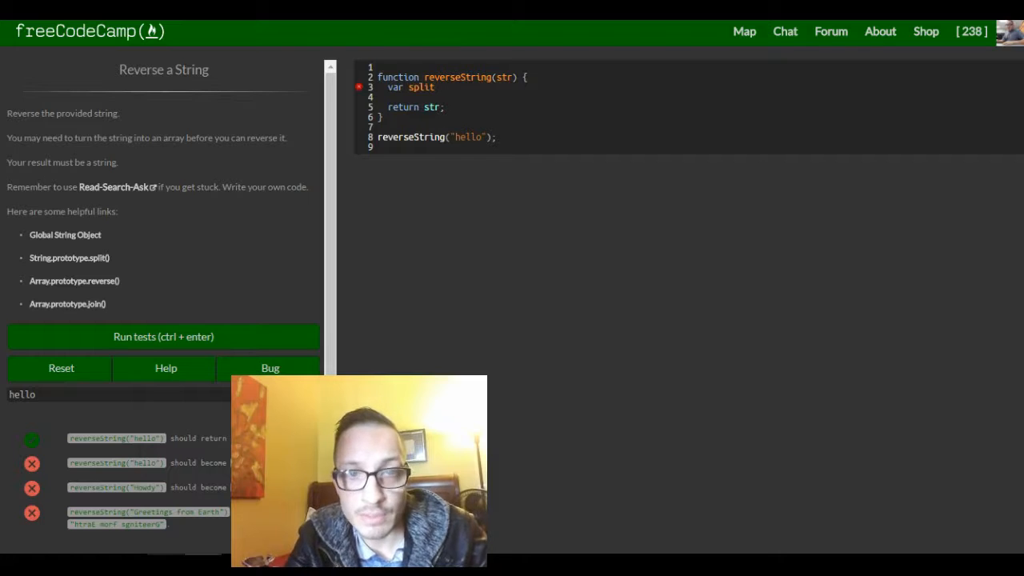
type("String =")
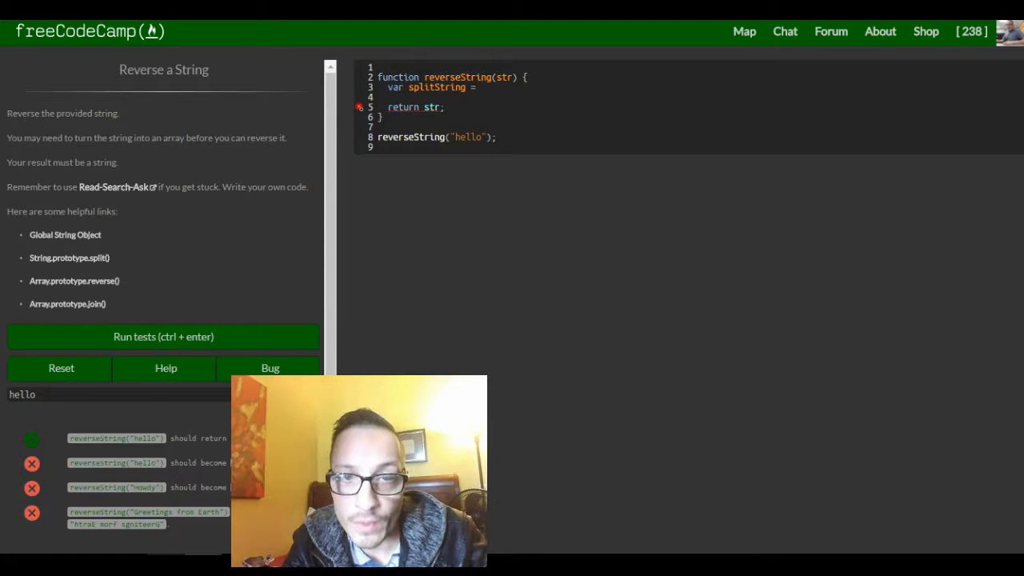
type("st")
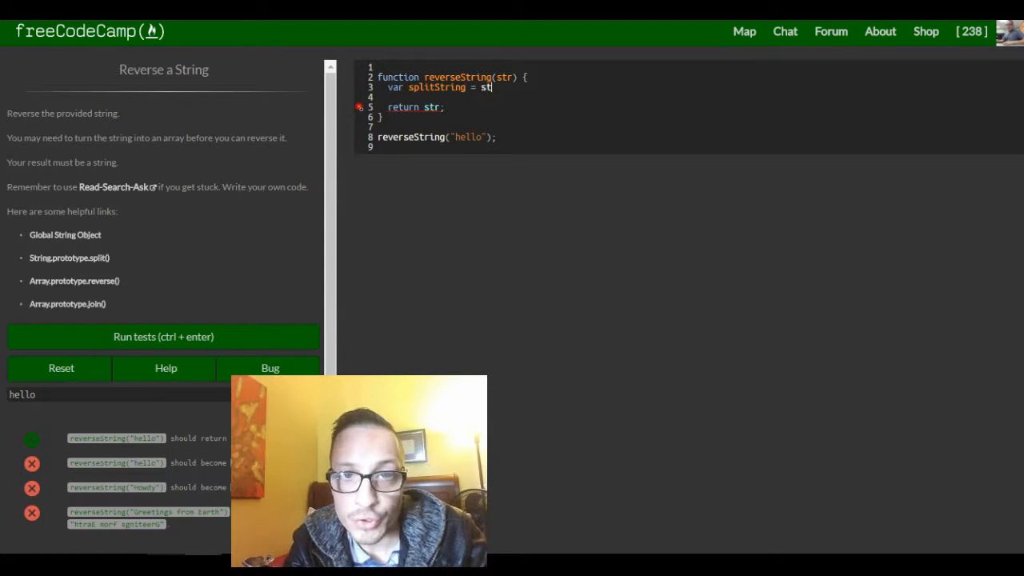
type("r")
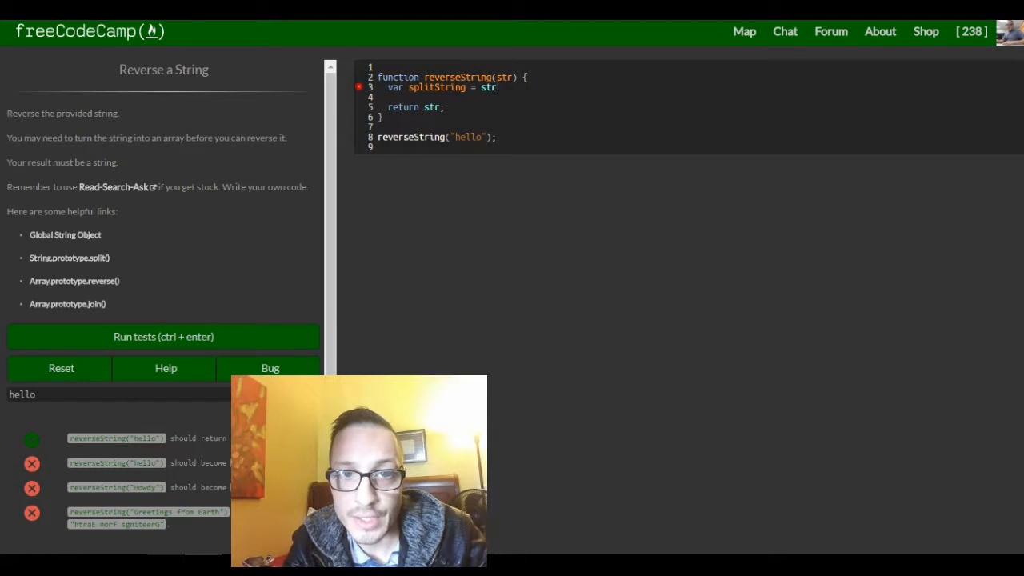
type(".")
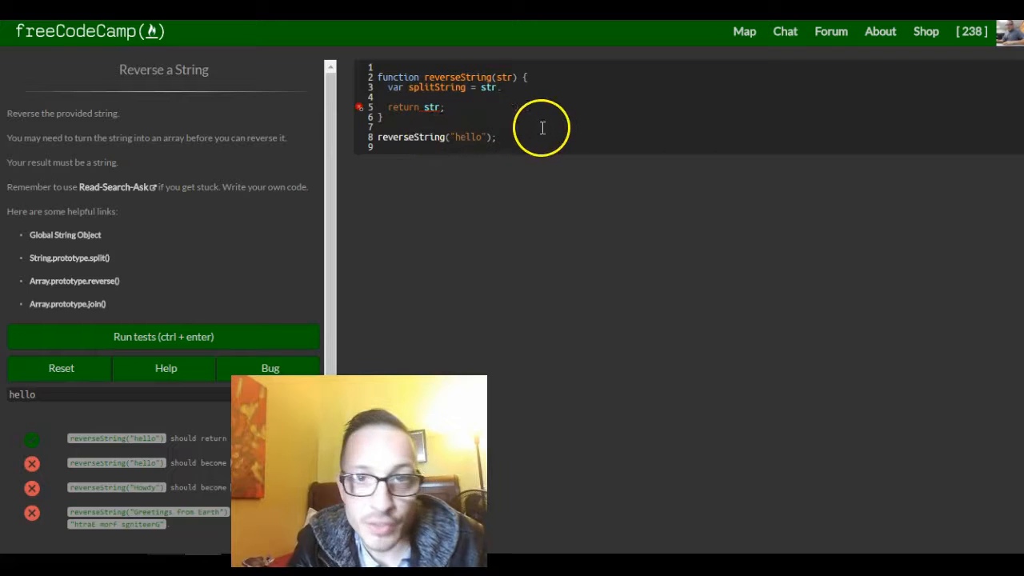
type(".s")
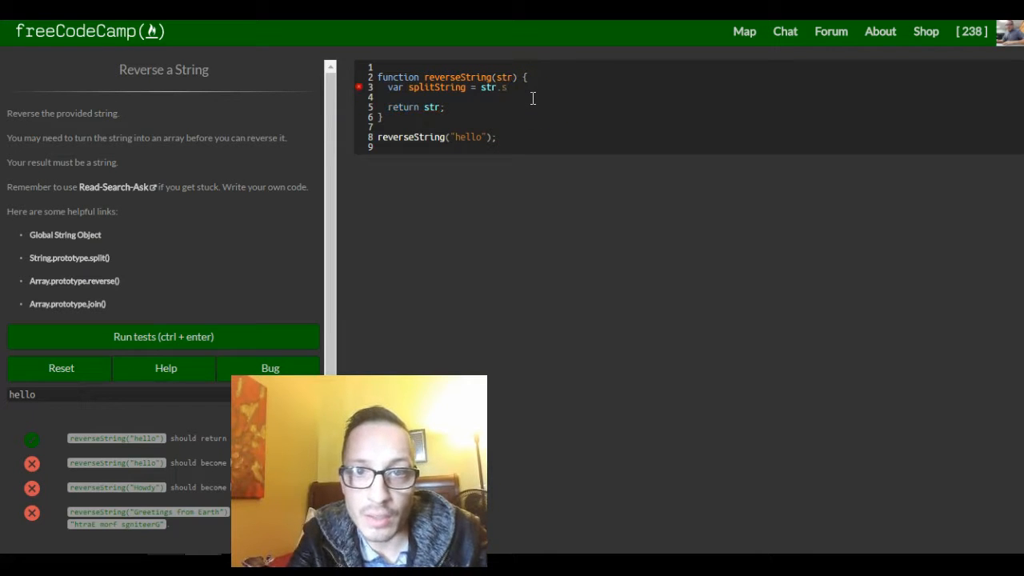
type("plit")
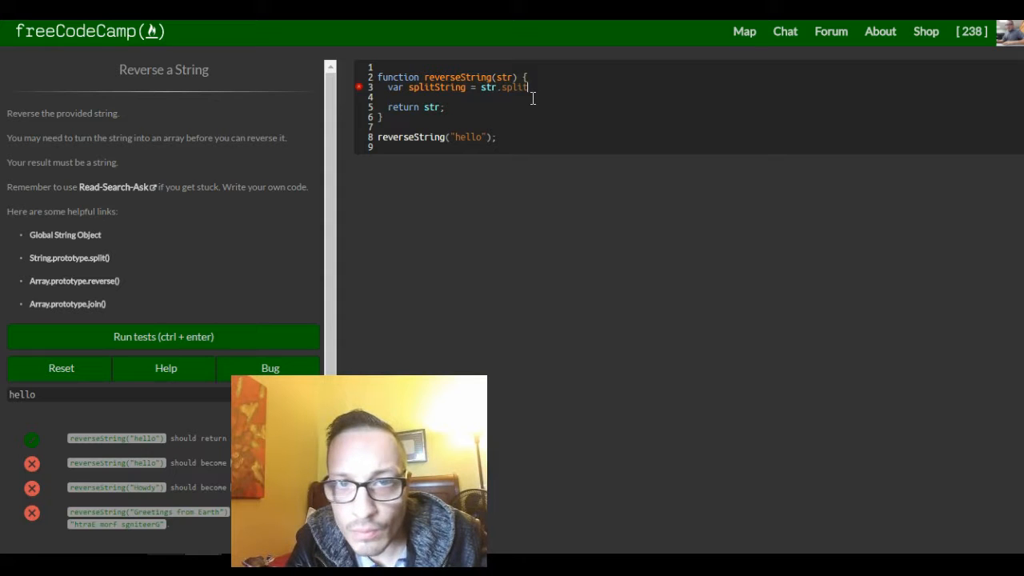
type("();")
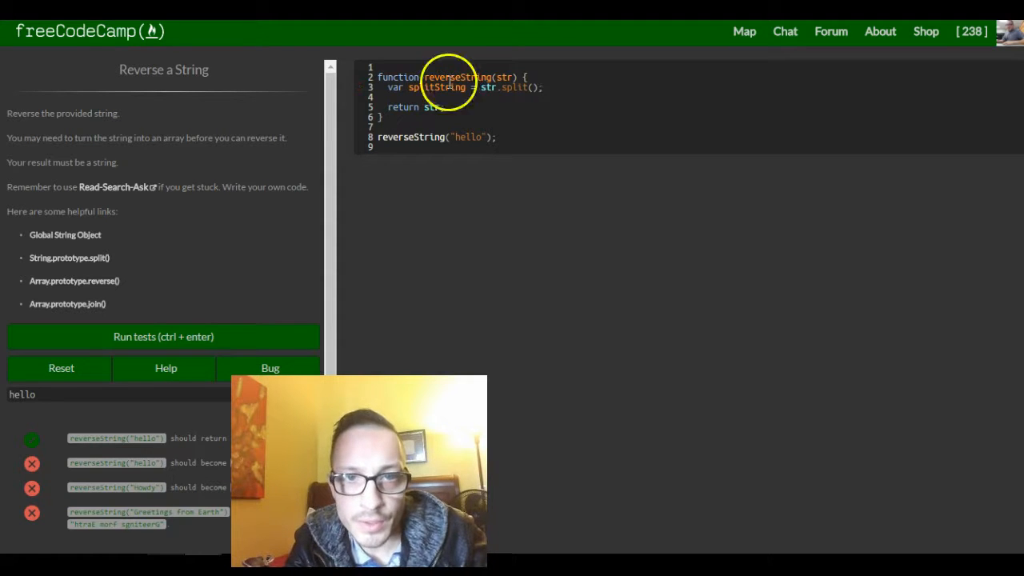
Step: Return splitString instead of str and run the tests, outputting ["hello"]
type("//")
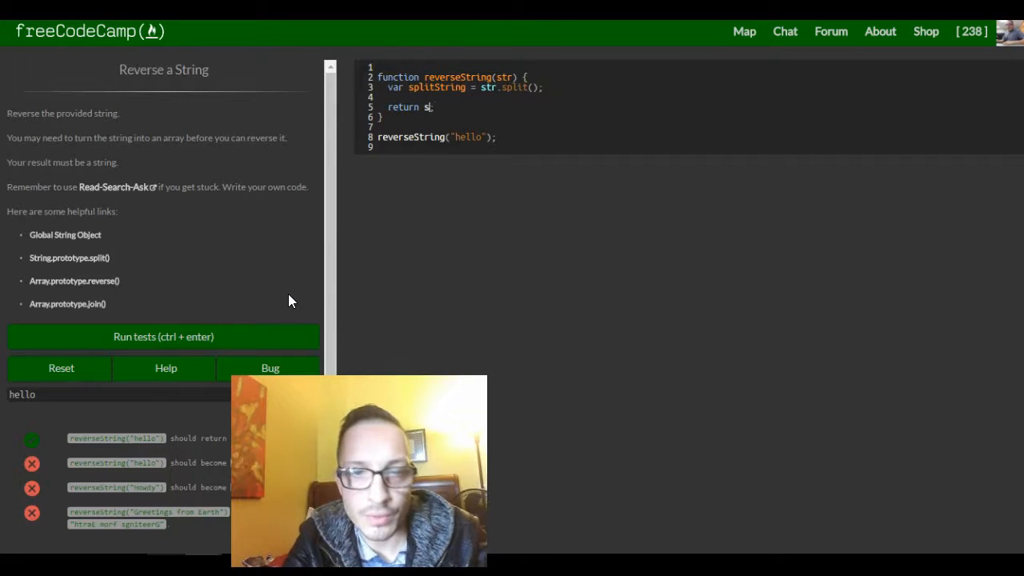
type("plitString")
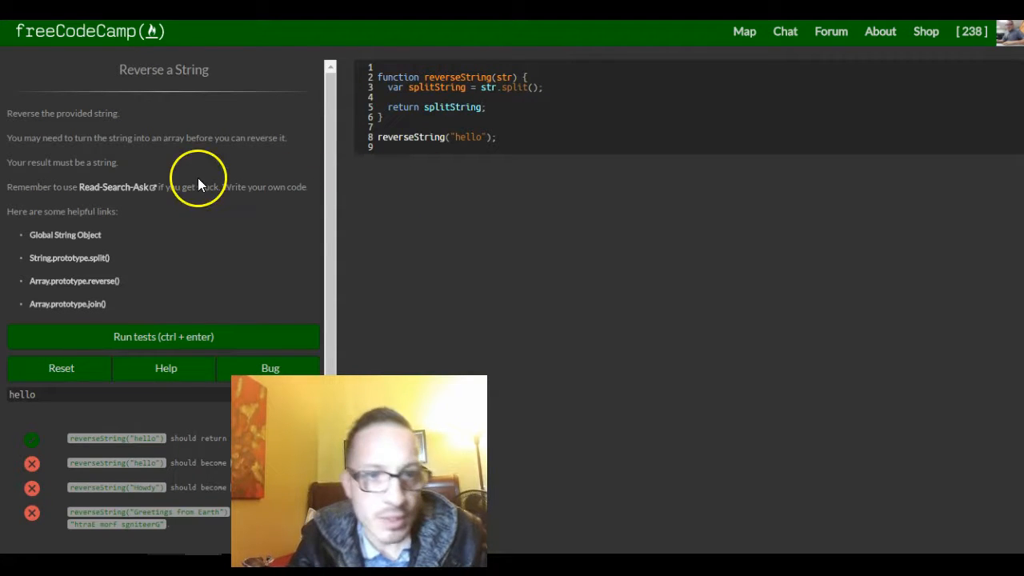
left_click(163, 336)
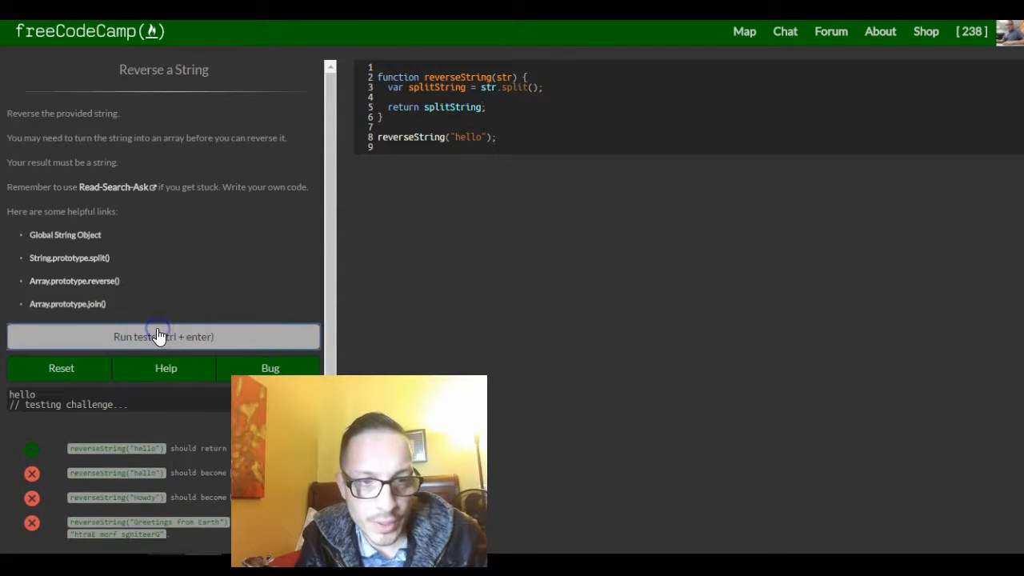
left_click(163, 336)
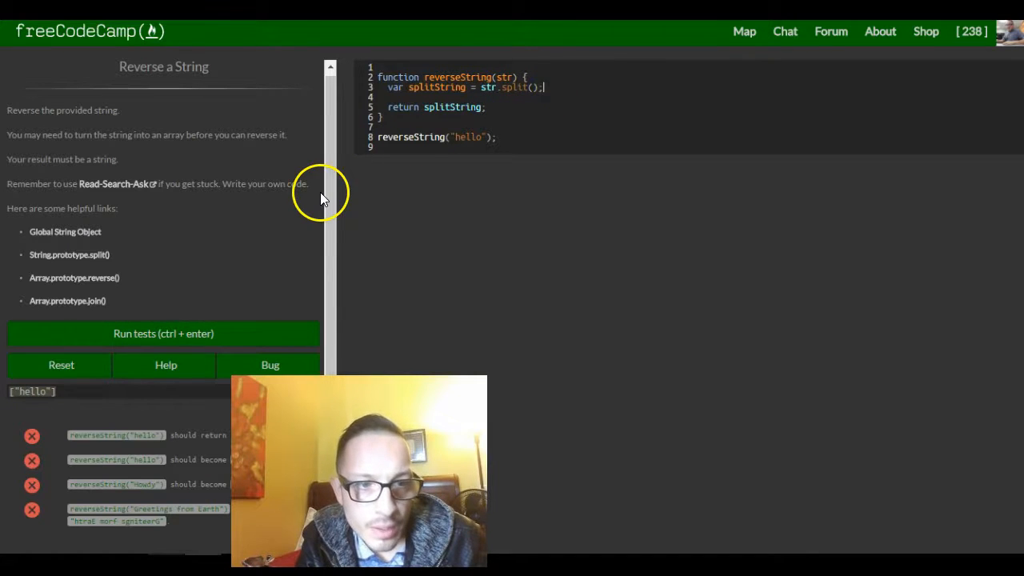
Step: Pass '' to split and rerun, outputting hello's individual letters
left_click(533, 87)
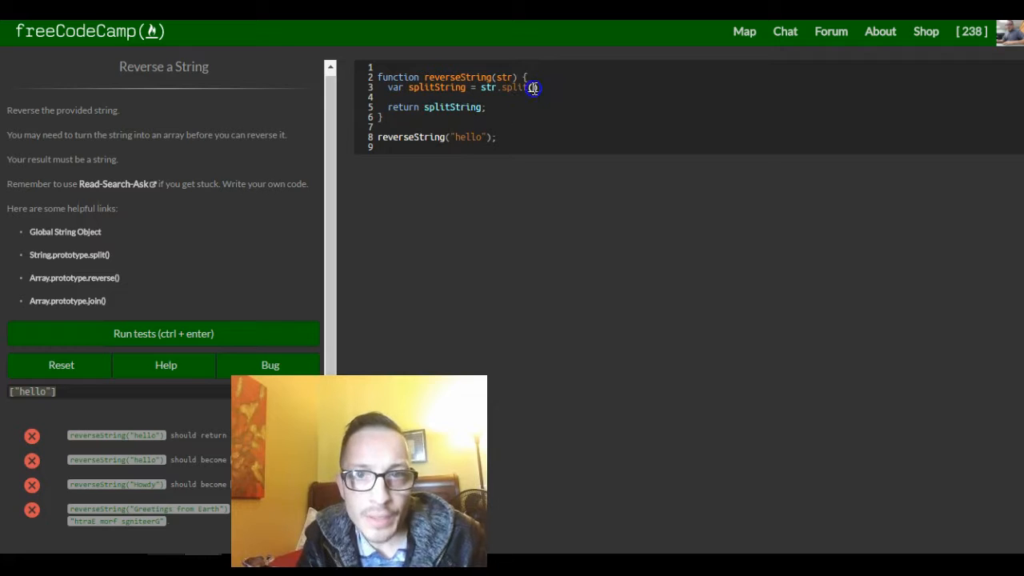
type(")")
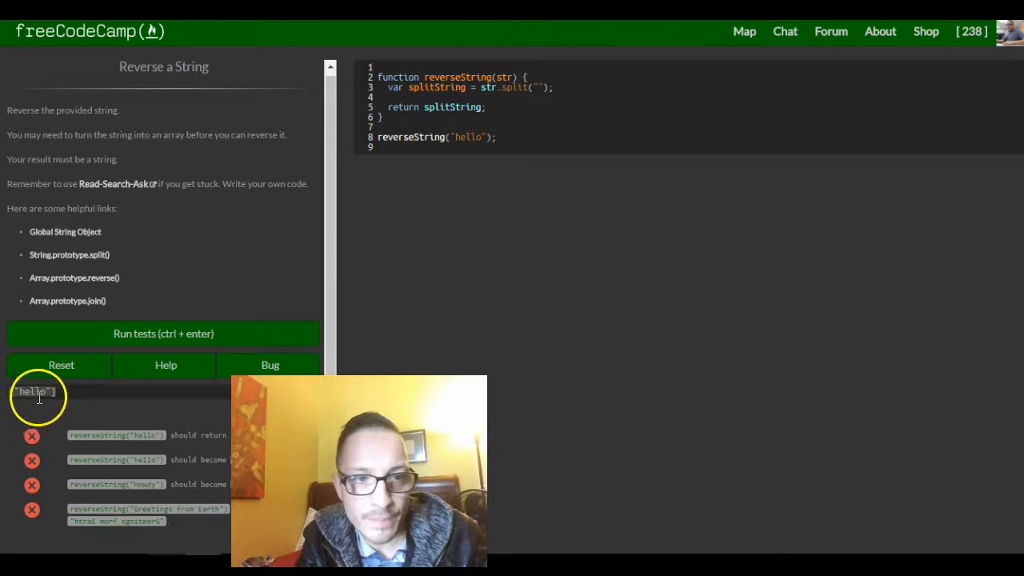
left_click(163, 335)
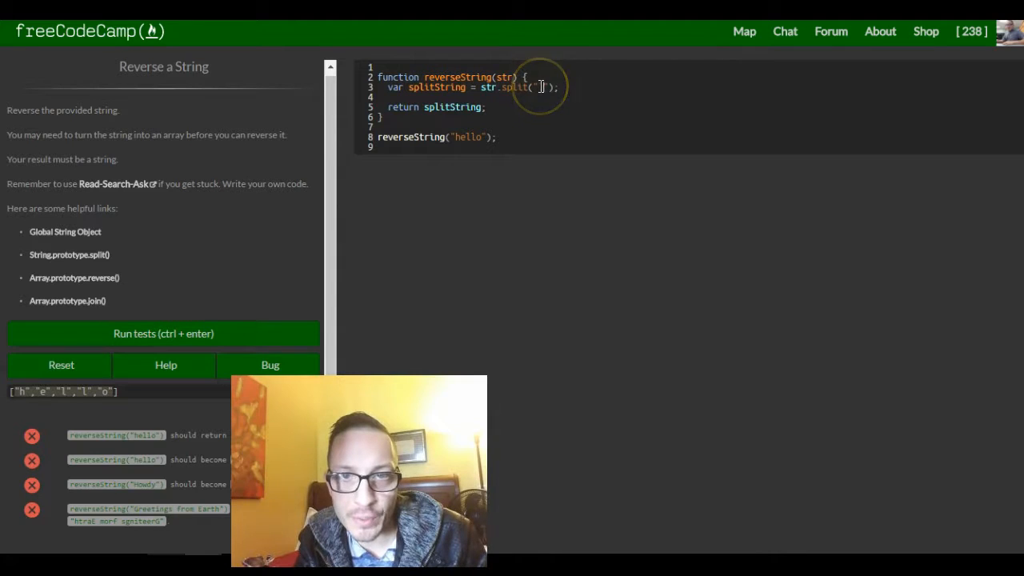
Step: Run the tests on the updated code and then on the space-separator split version
left_click(163, 334)
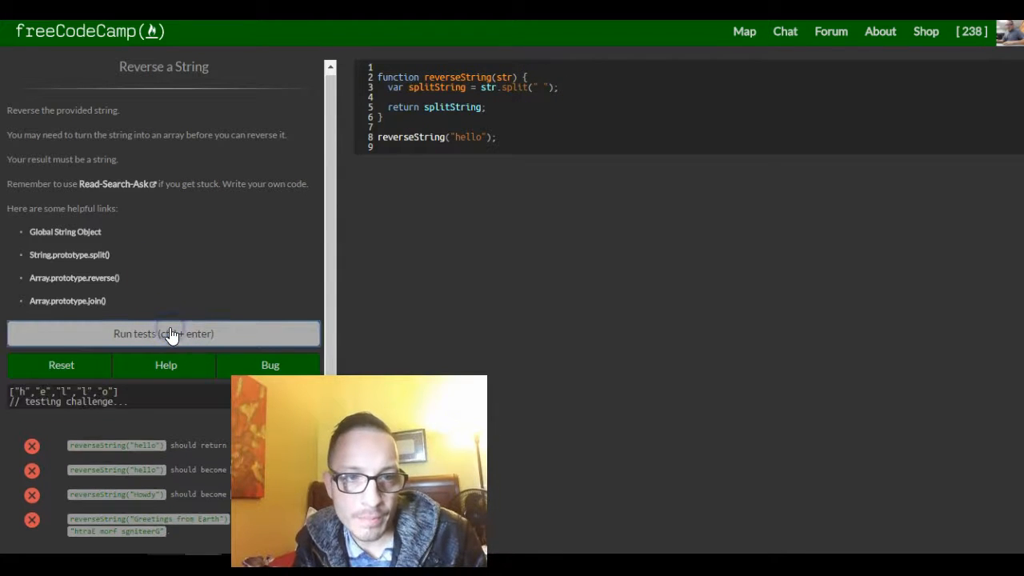
left_click(163, 334)
type(" how are you")
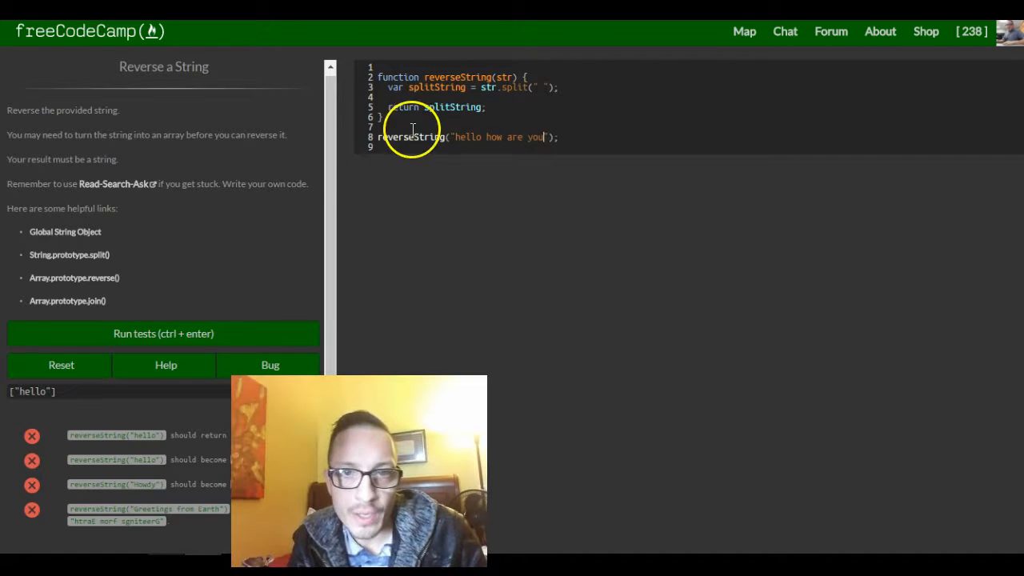
mouse_move(484, 165)
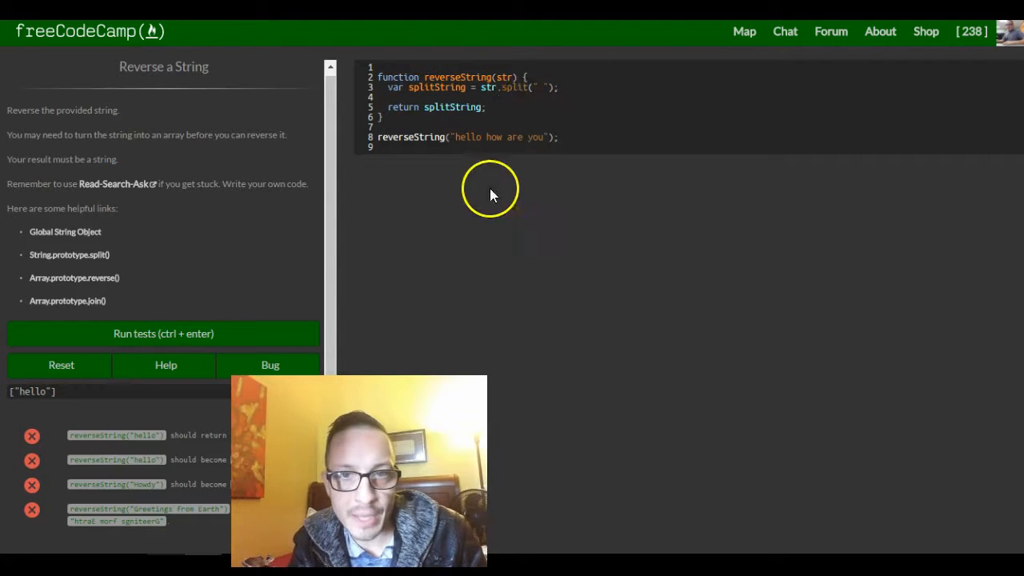
left_click(164, 334)
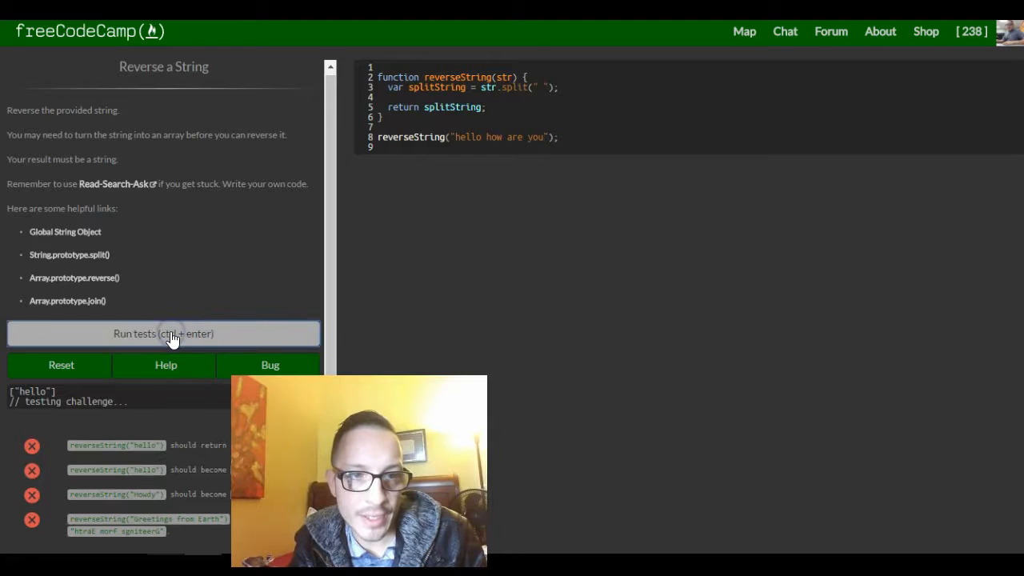
left_click(163, 334)
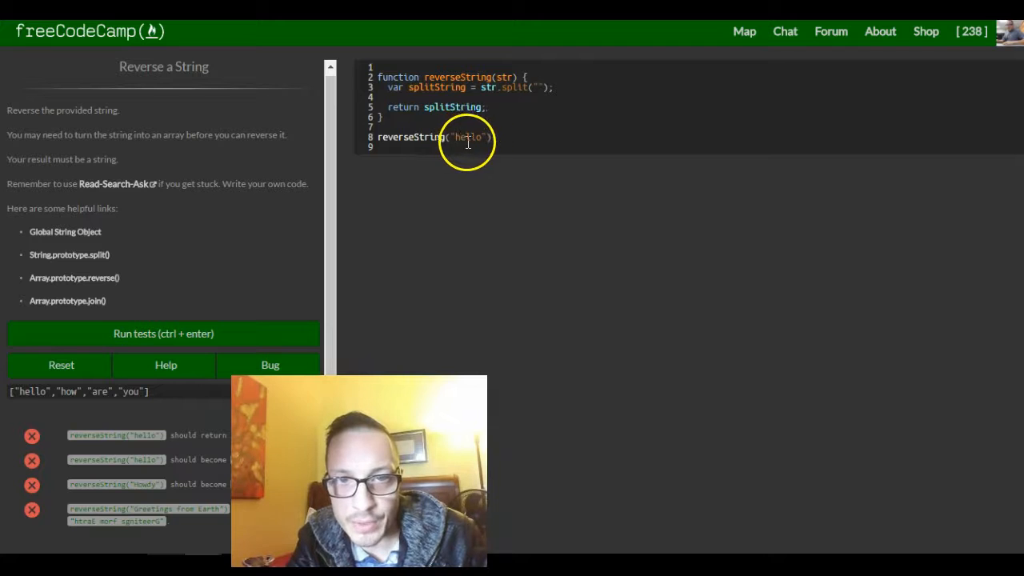
Step: Rerun, then add splitString = splitString.reverse(); after the split line
left_click(163, 335)
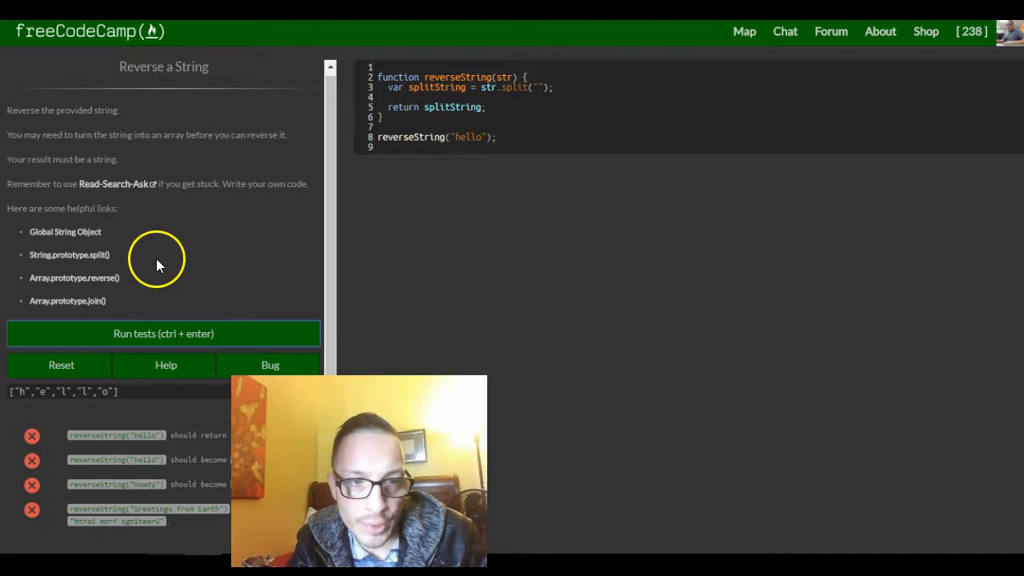
mouse_move(74, 288)
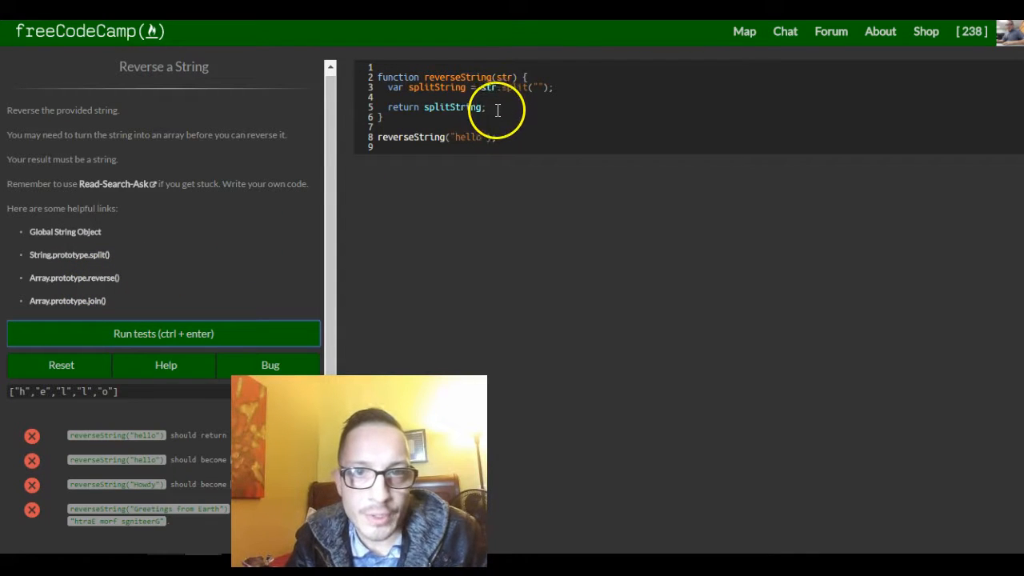
key("Enter")
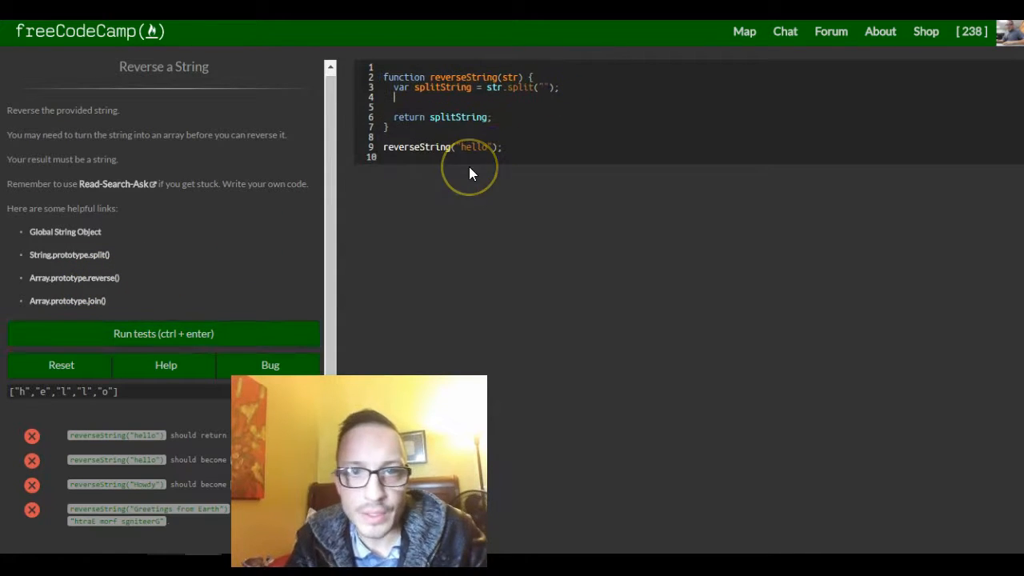
type("splitString =")
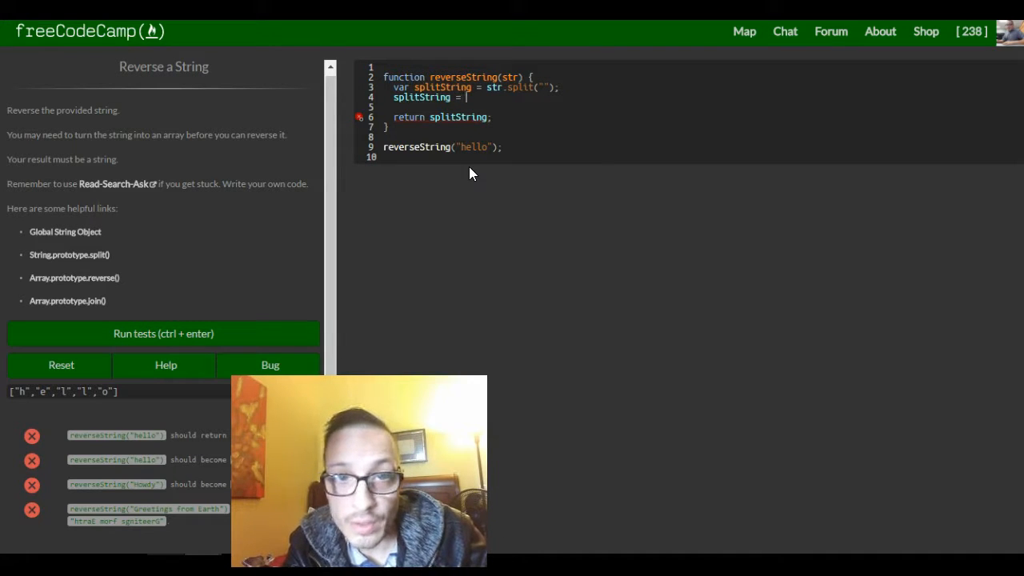
type("splitString.r")
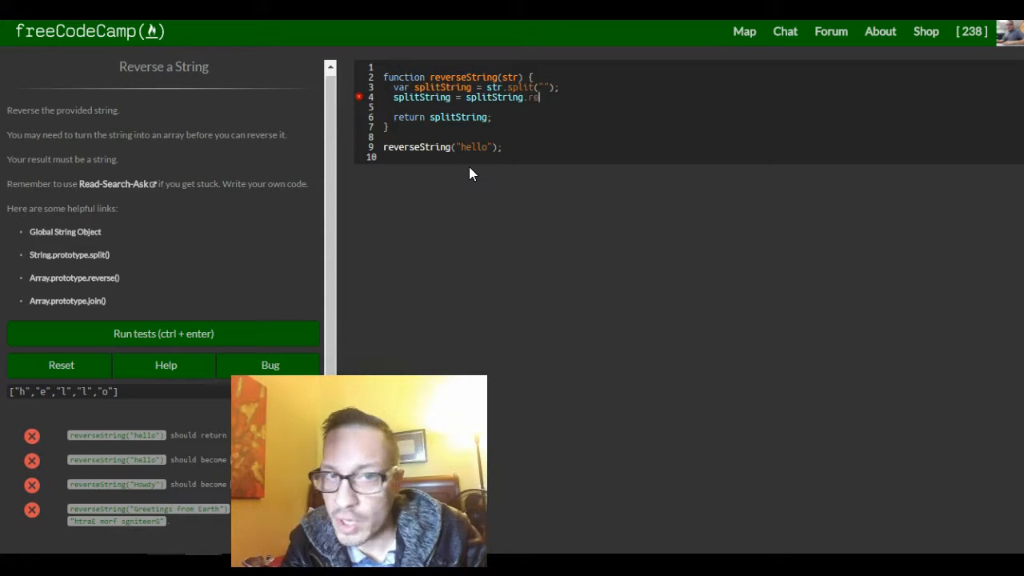
type("everse();")
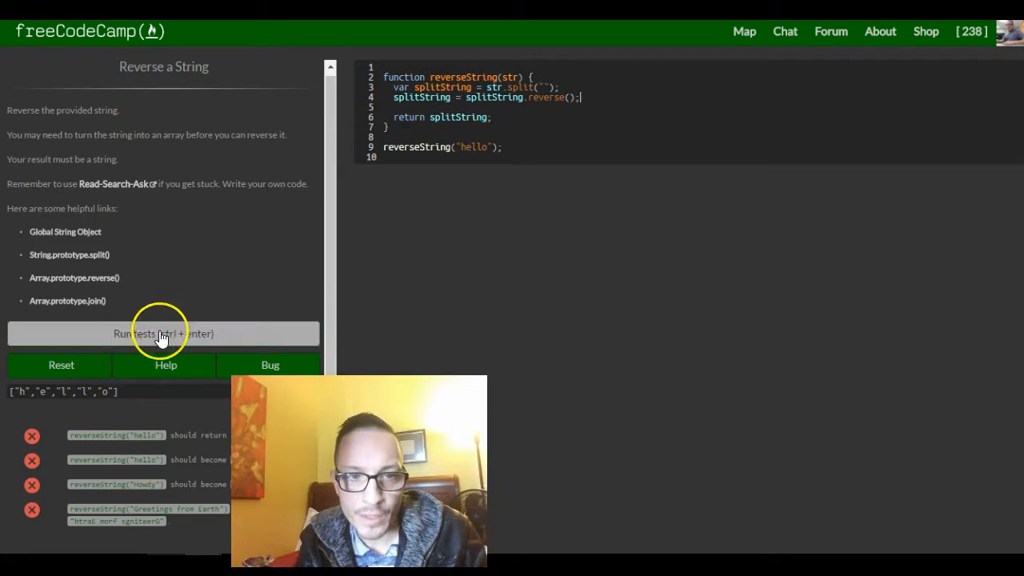
Step: Run the tests with the reverse() line in place to see the reversed letter array
left_click(163, 334)
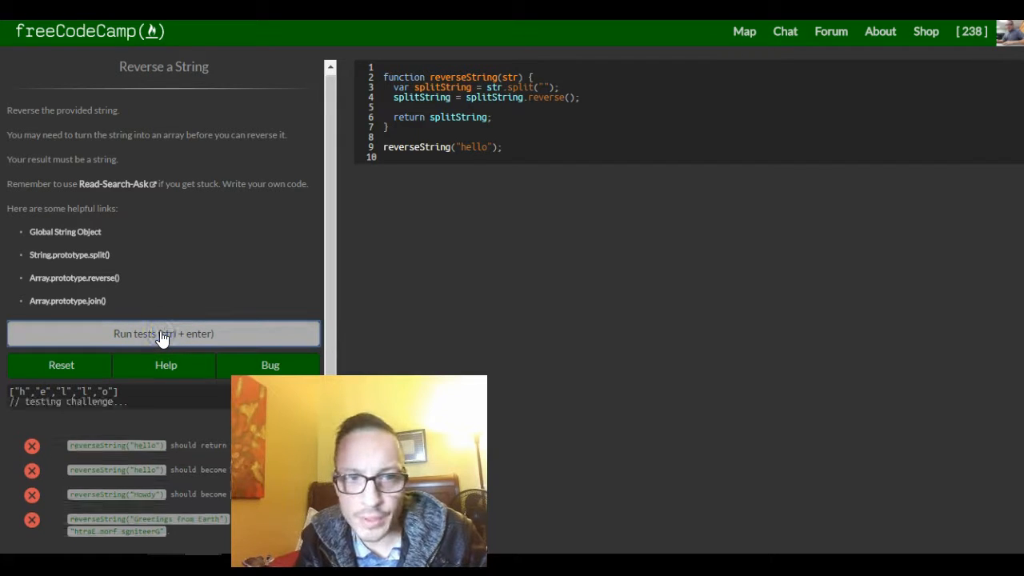
left_click(163, 334)
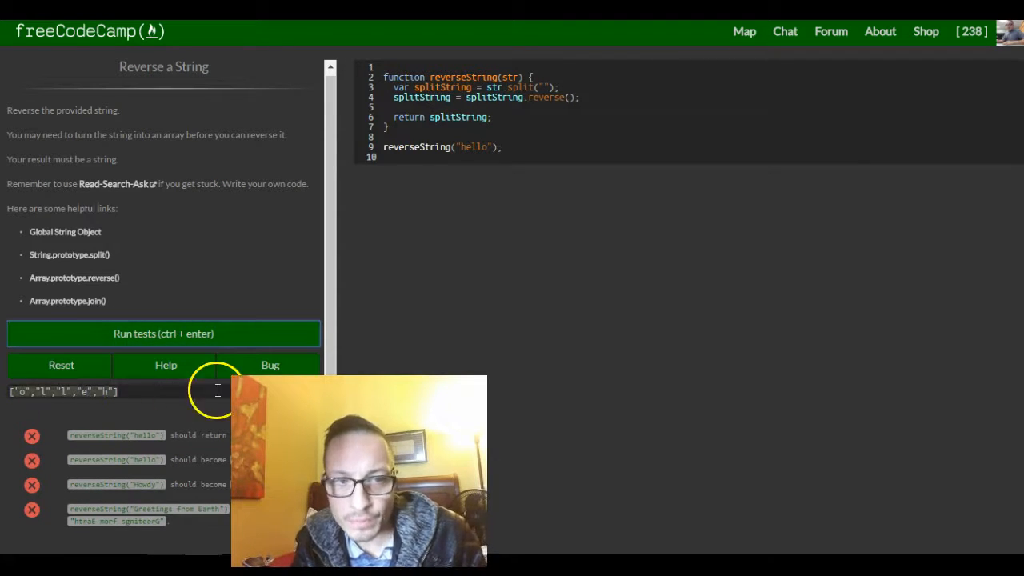
mouse_move(587, 109)
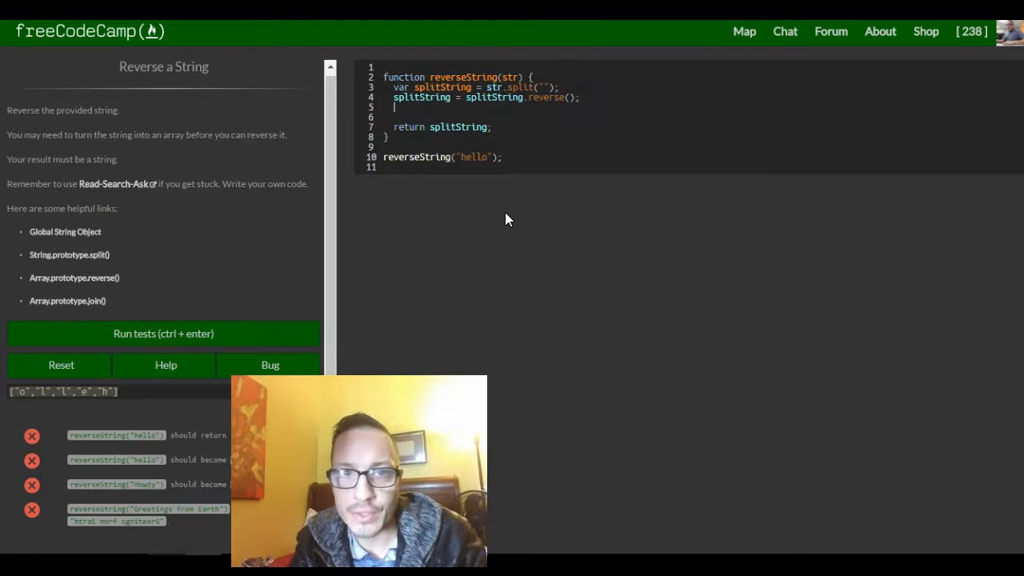
Step: Add splitString = splitString.join(); and rerun, outputting o,l,l,e,h with the first test passing
type("splitString =")
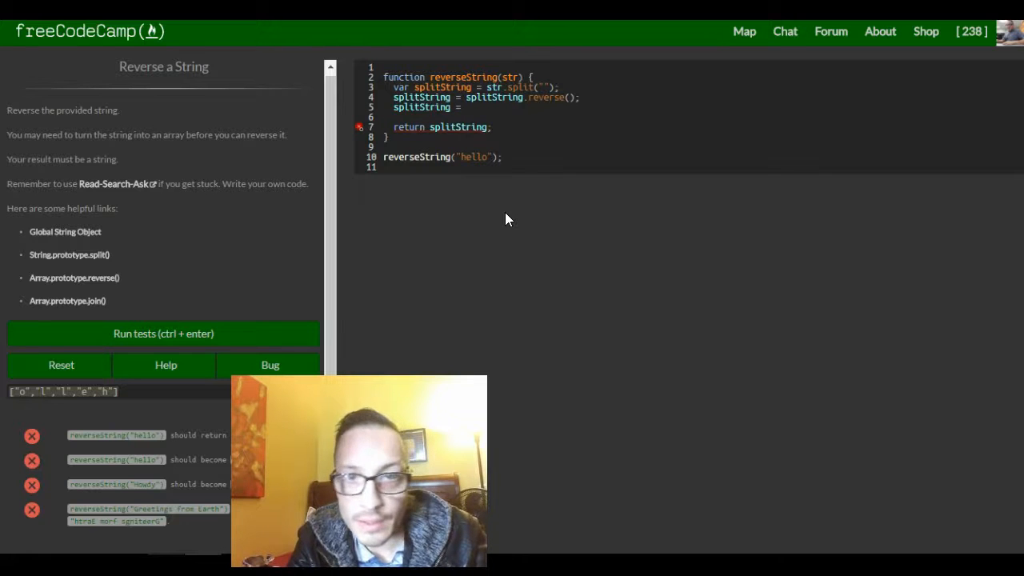
type("splitString.")
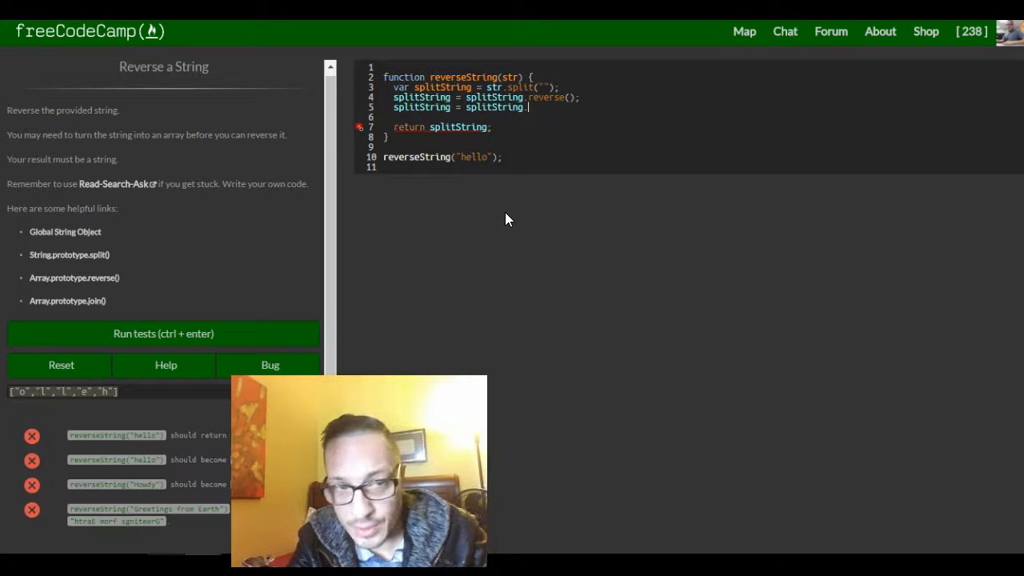
type("join")
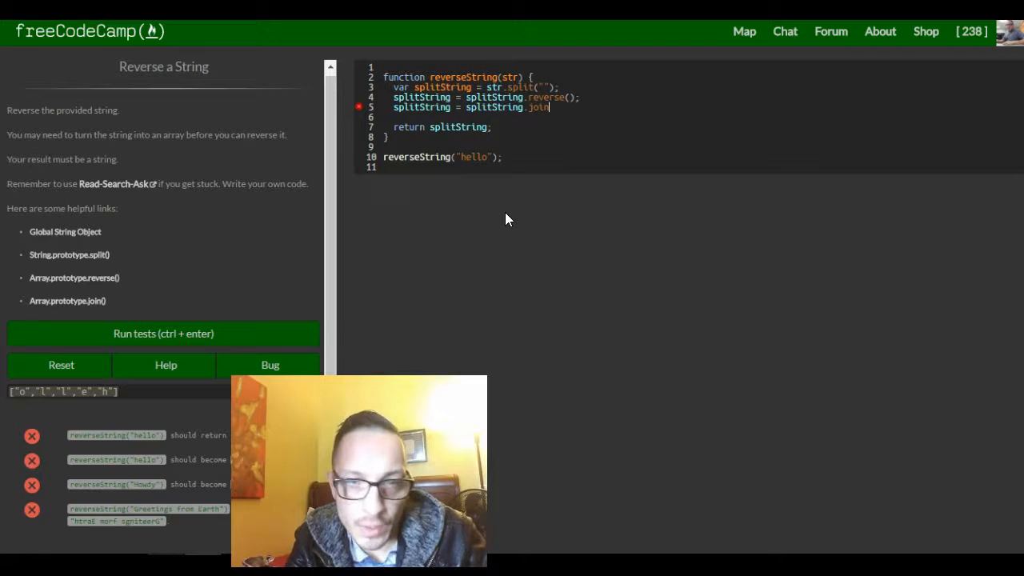
type("();")
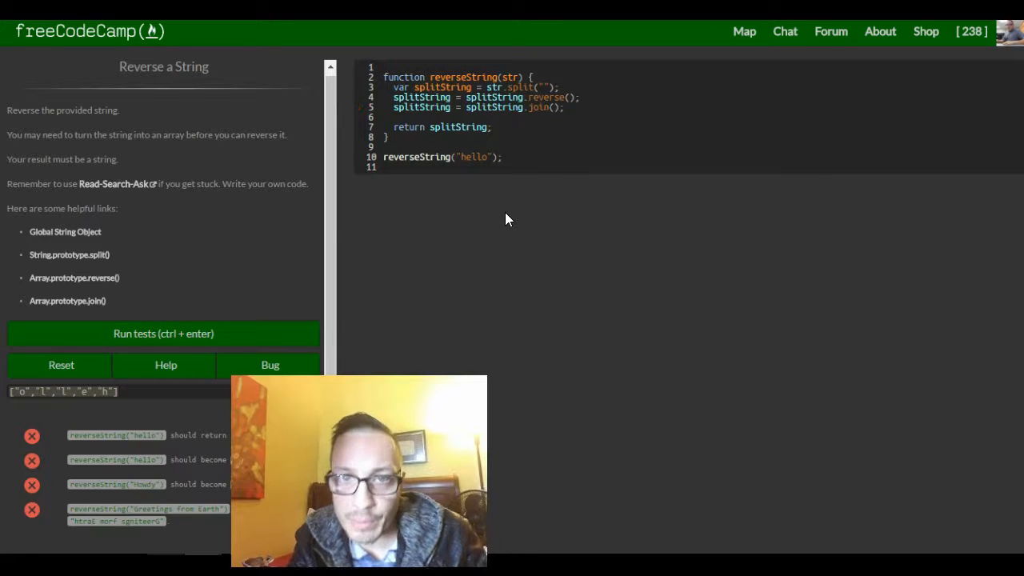
left_click(163, 335)
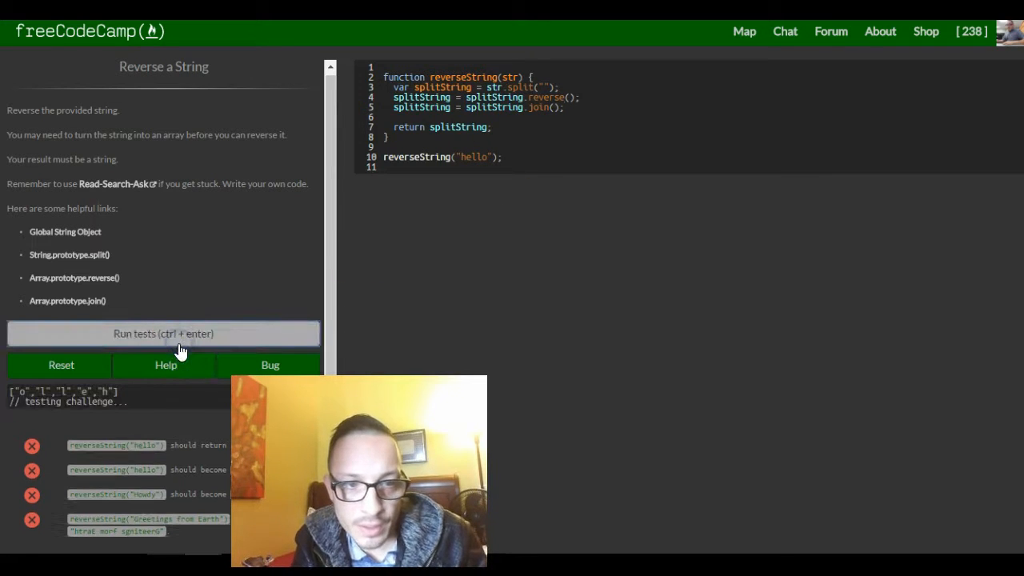
left_click(163, 334)
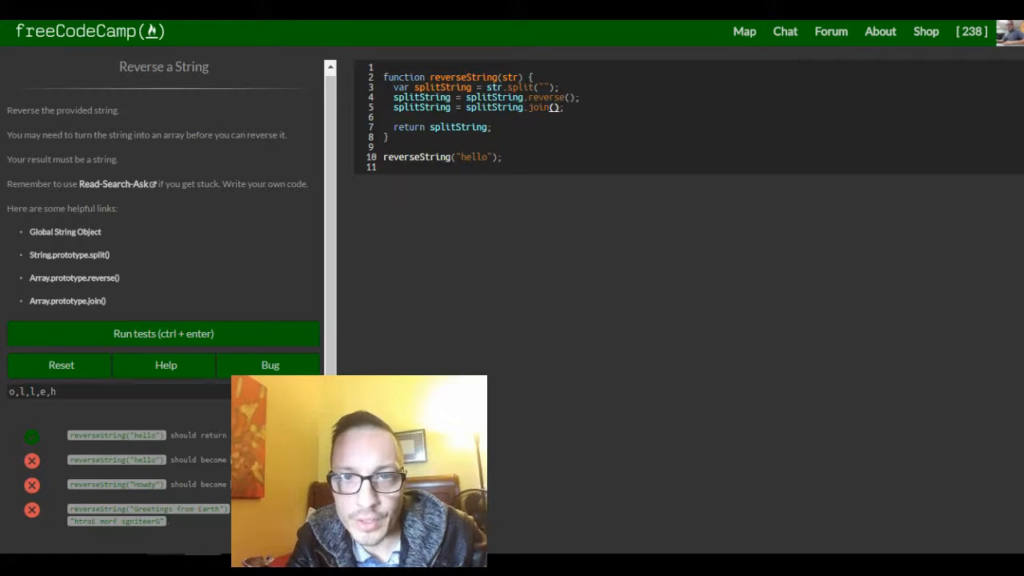
Step: Use "" as join's separator and rerun until output is olleh and all tests pass
type("\"\"")
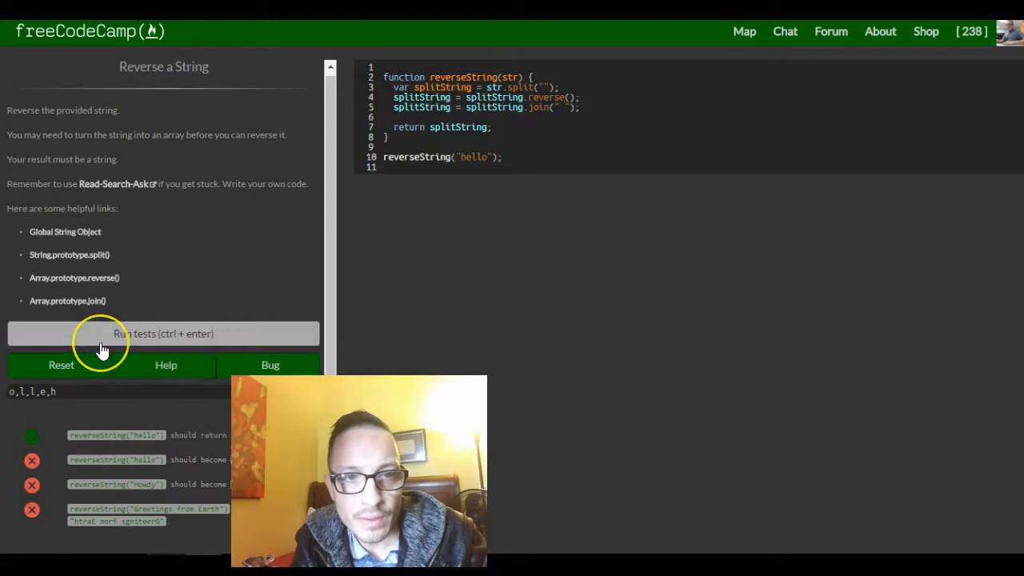
left_click(163, 334)
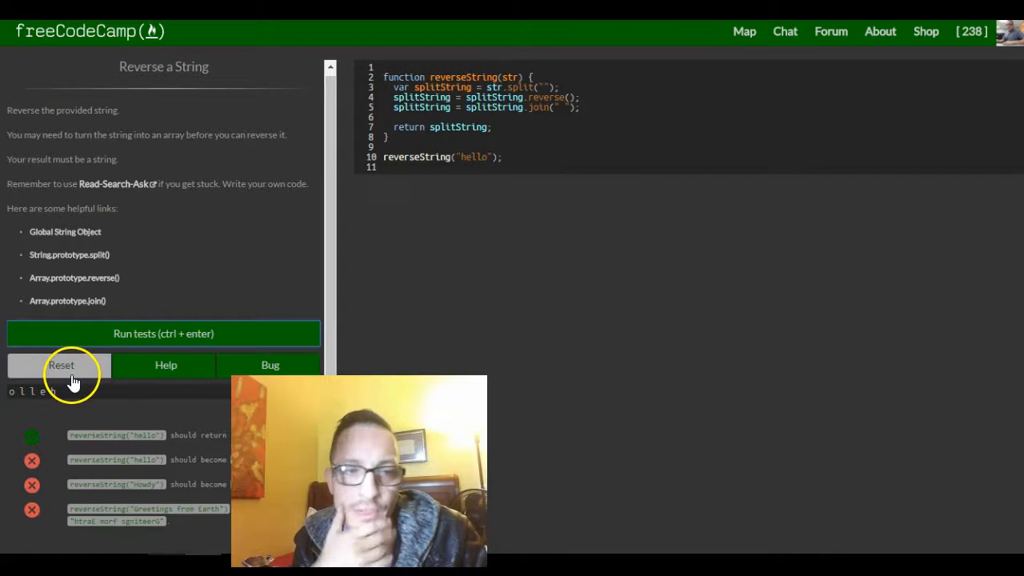
mouse_move(211, 307)
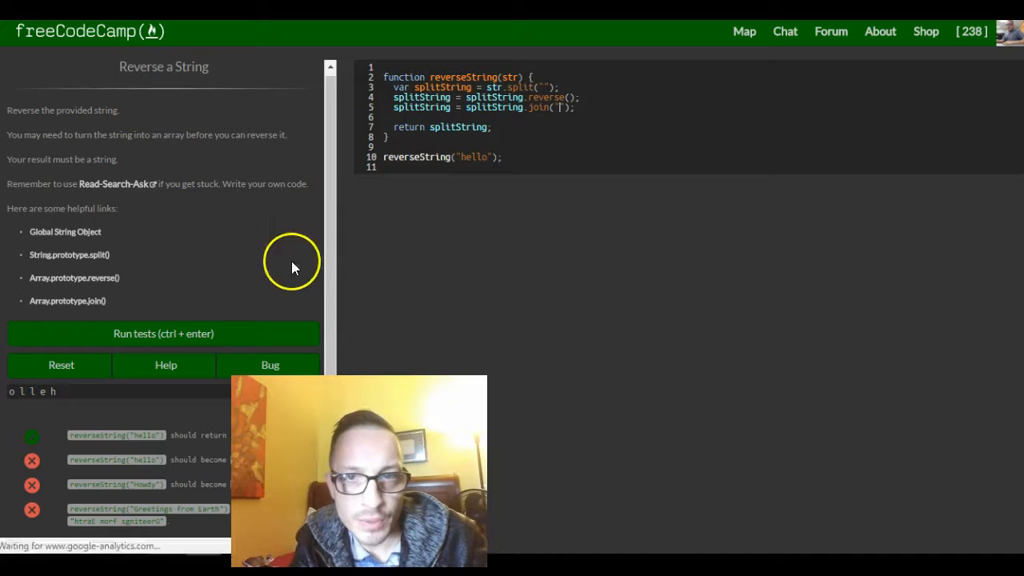
left_click(163, 335)
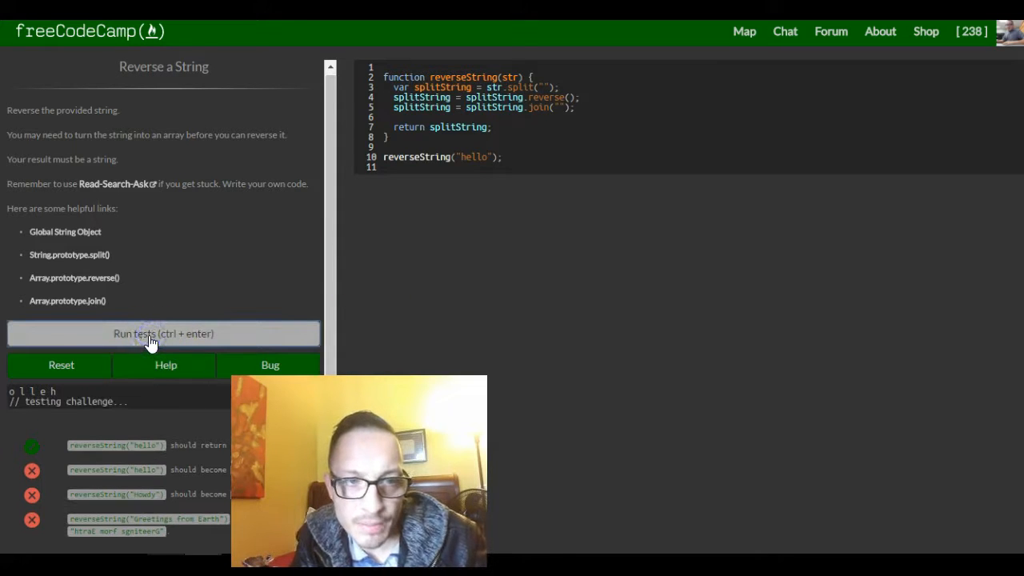
left_click(163, 334)
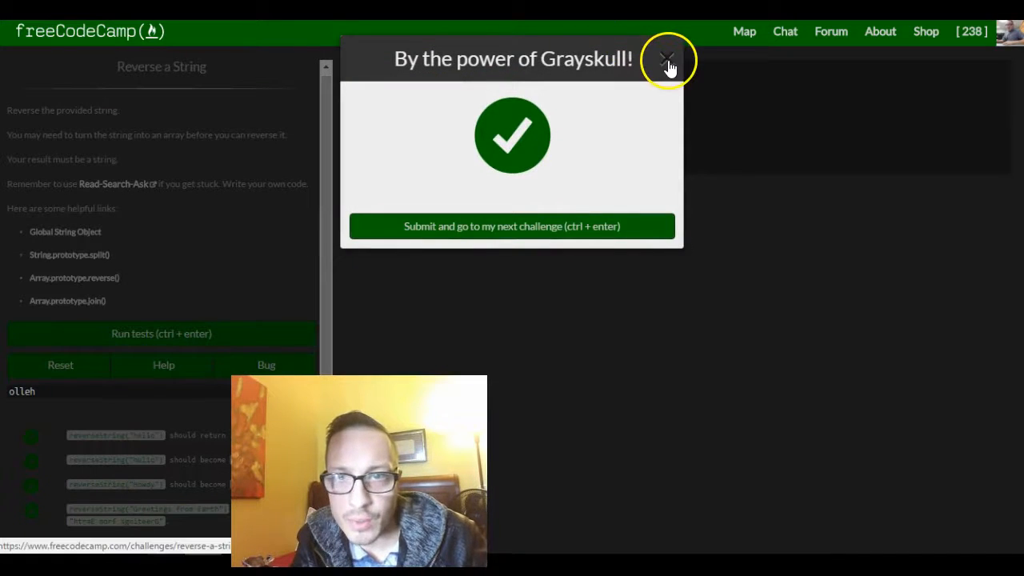
Step: Dismiss the success message dialog
left_click(667, 59)
type("ow are you")
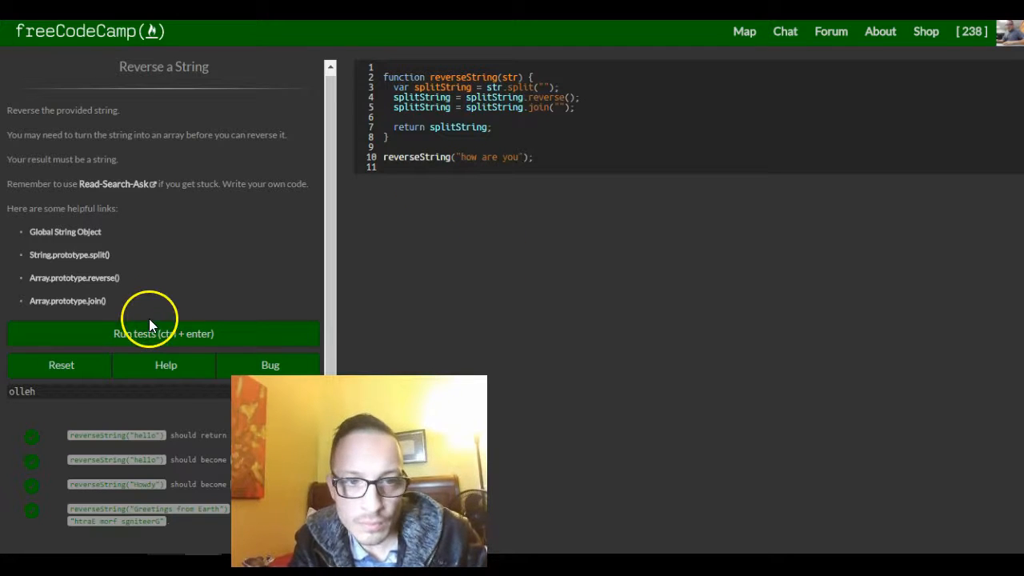
Step: Run the tests on "how are you" to get "uoy era woh", then dismiss the success dialog
left_click(163, 335)
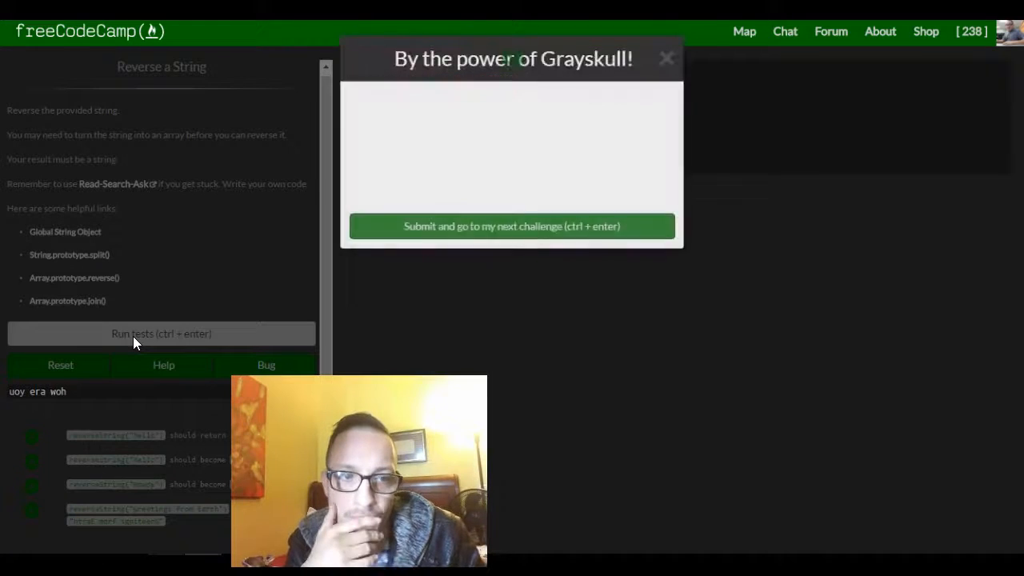
left_click(160, 335)
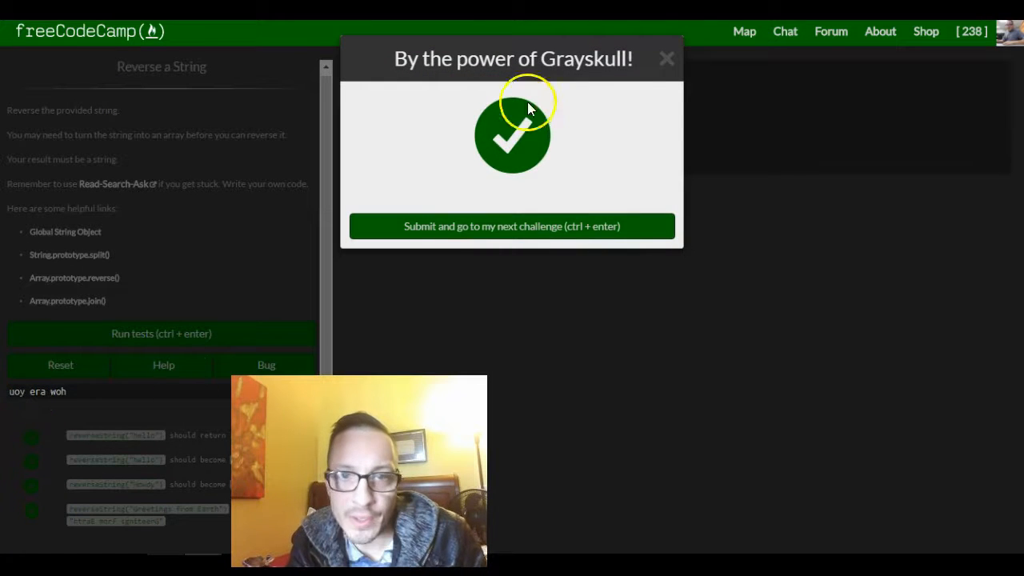
left_click(666, 57)
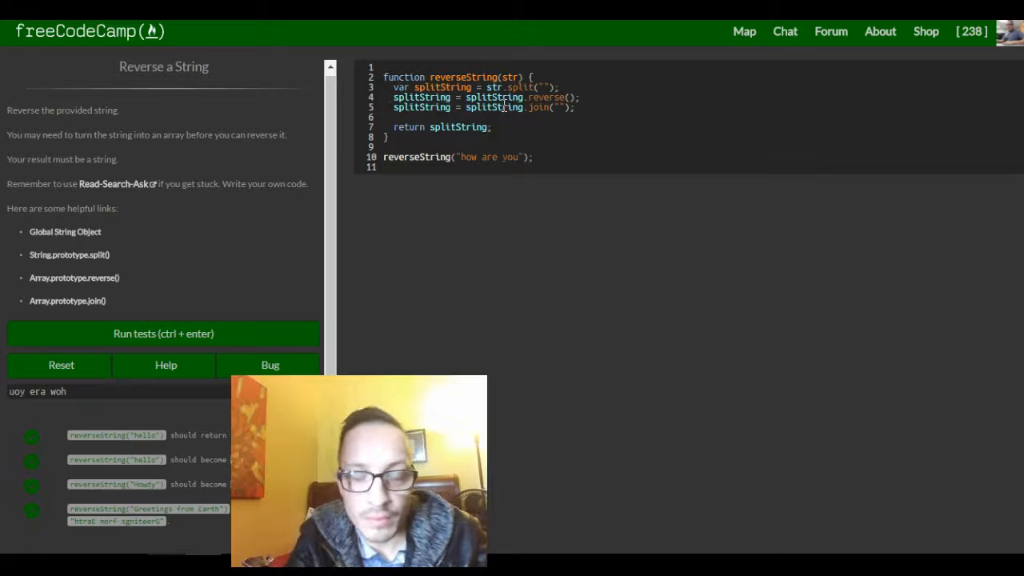
Step: Comment out the join line with // and run the tests to see the raw letter array
type("//")
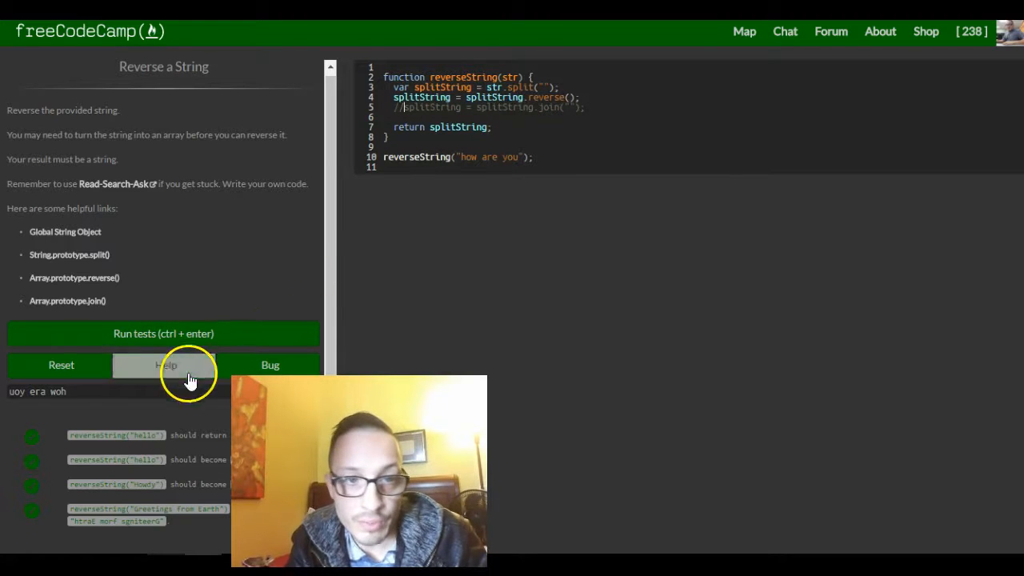
left_click(163, 335)
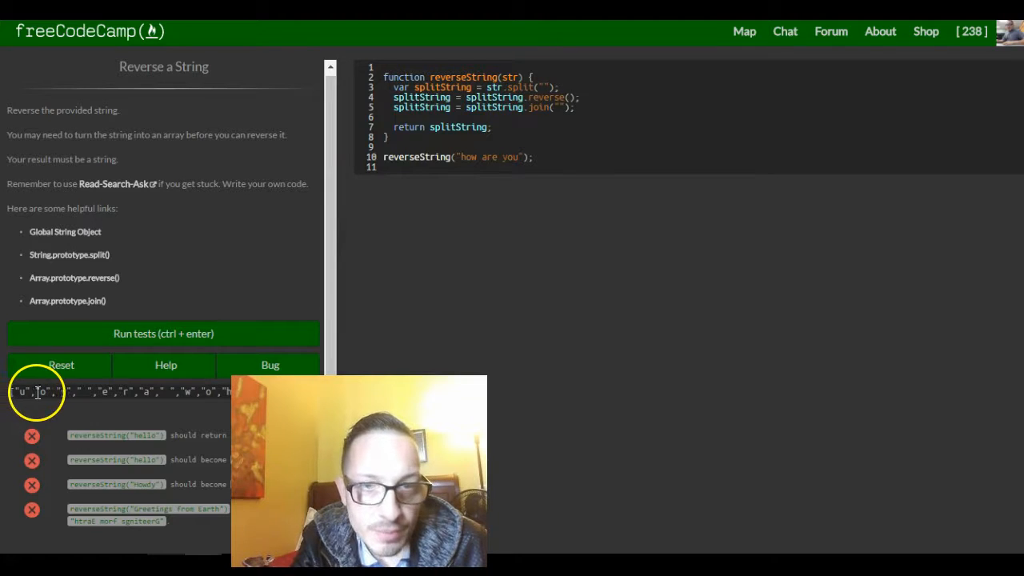
mouse_move(352, 221)
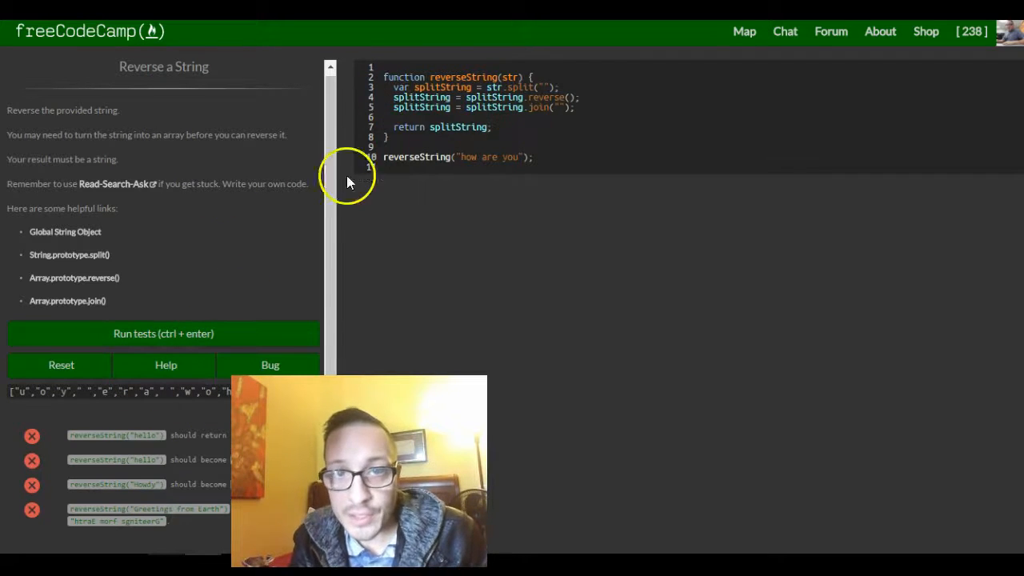
Step: Restore the join line and rerun the tests so "uoy era woh" passes again
left_click(163, 334)
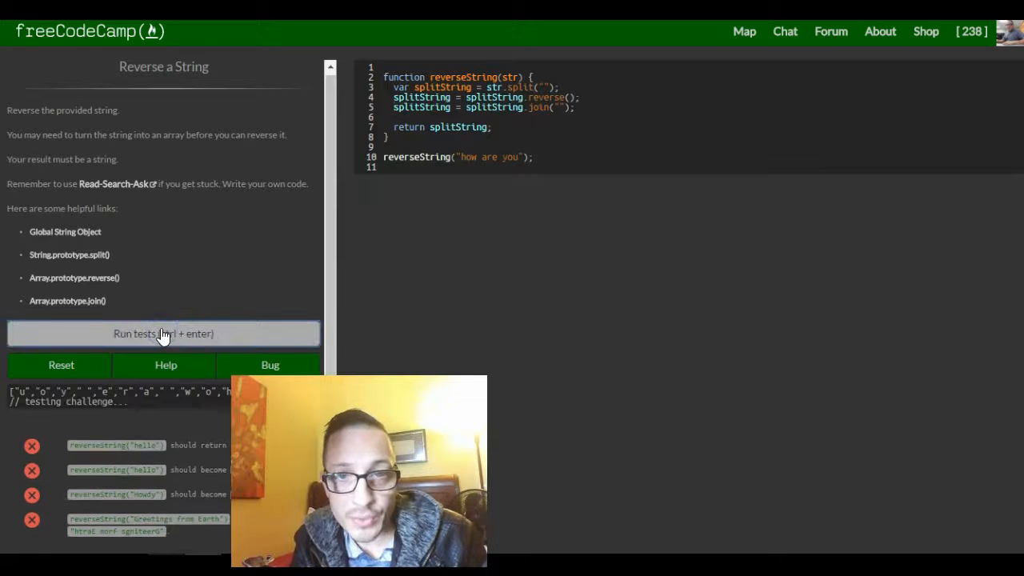
left_click(163, 335)
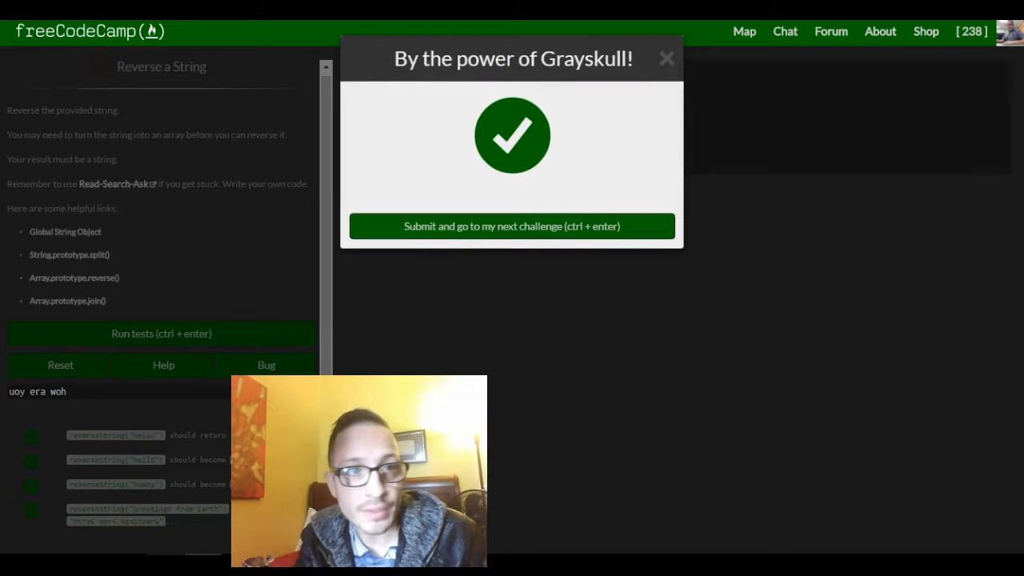